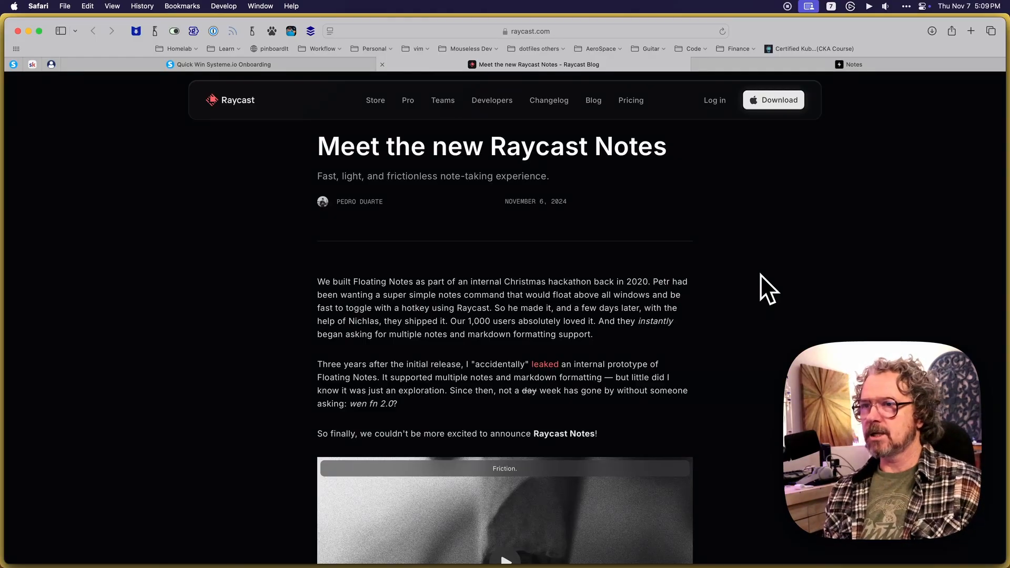
mouse_move(768, 281)
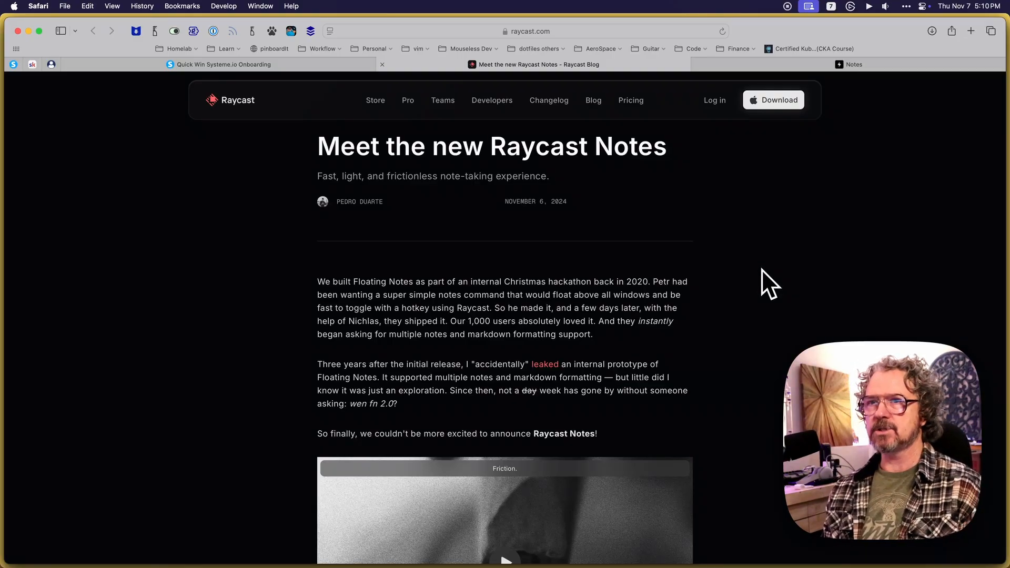
Step: Search Raycast for 'notes' to list the Raycast Notes and Search Notes commands
scroll("down", 3)
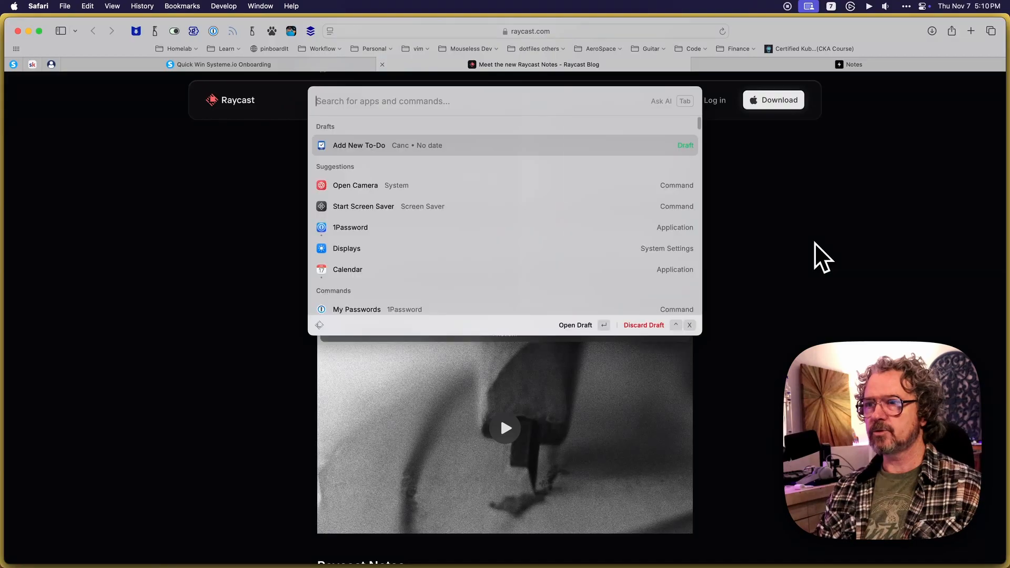
mouse_move(660, 186)
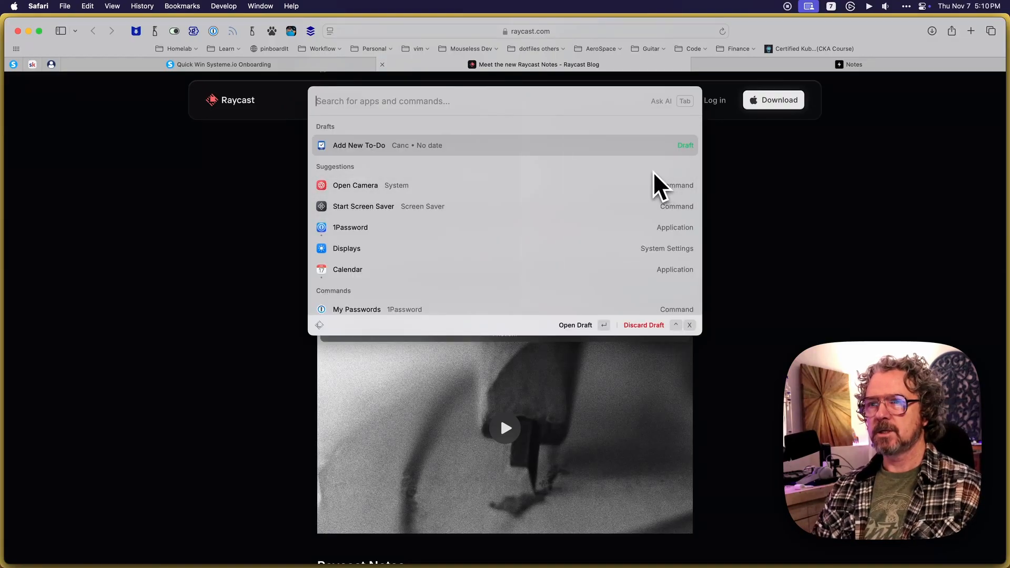
type("note")
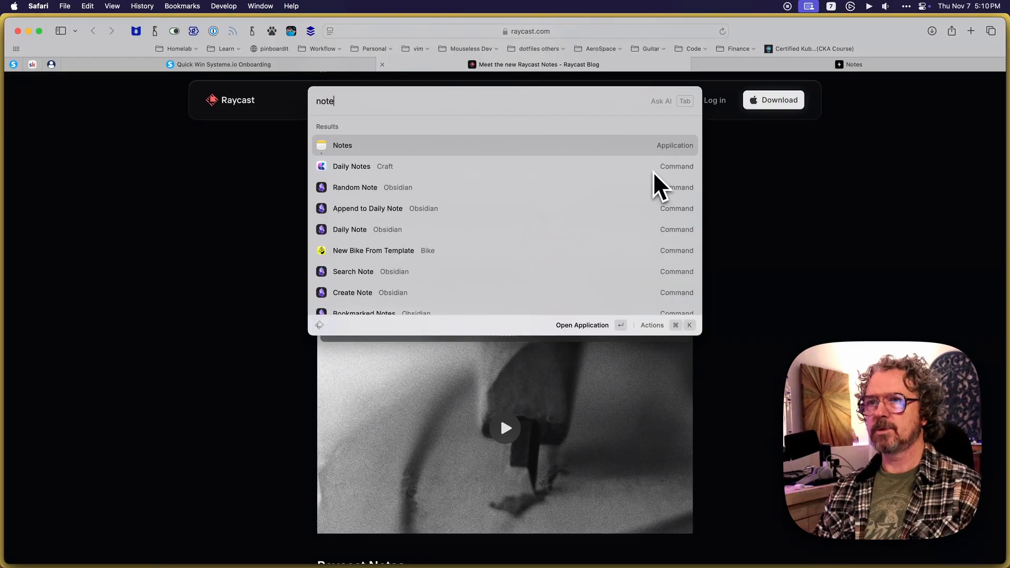
type("s")
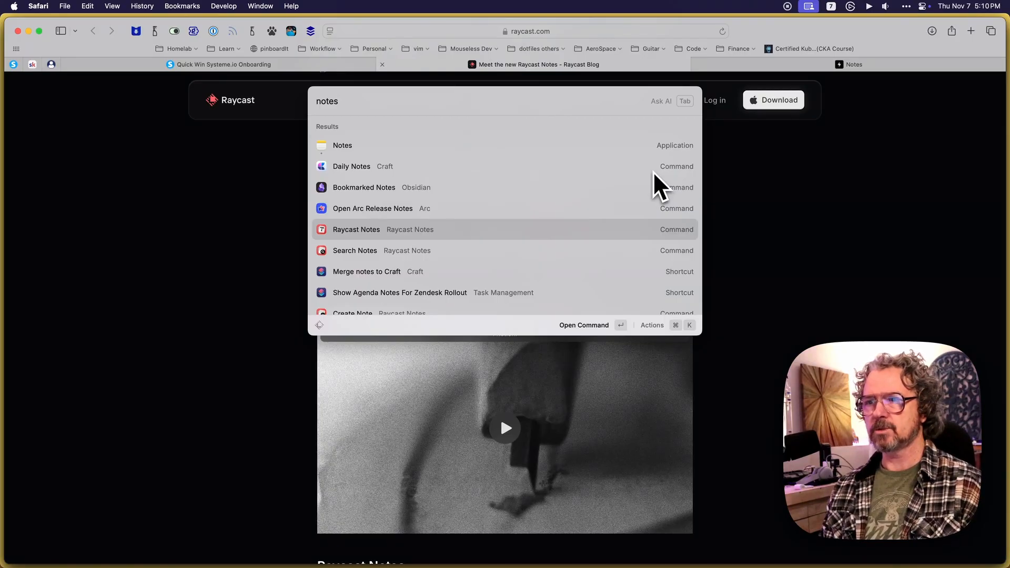
Step: Launch the Raycast Notes command from the search results to show its welcome note
left_click(356, 229)
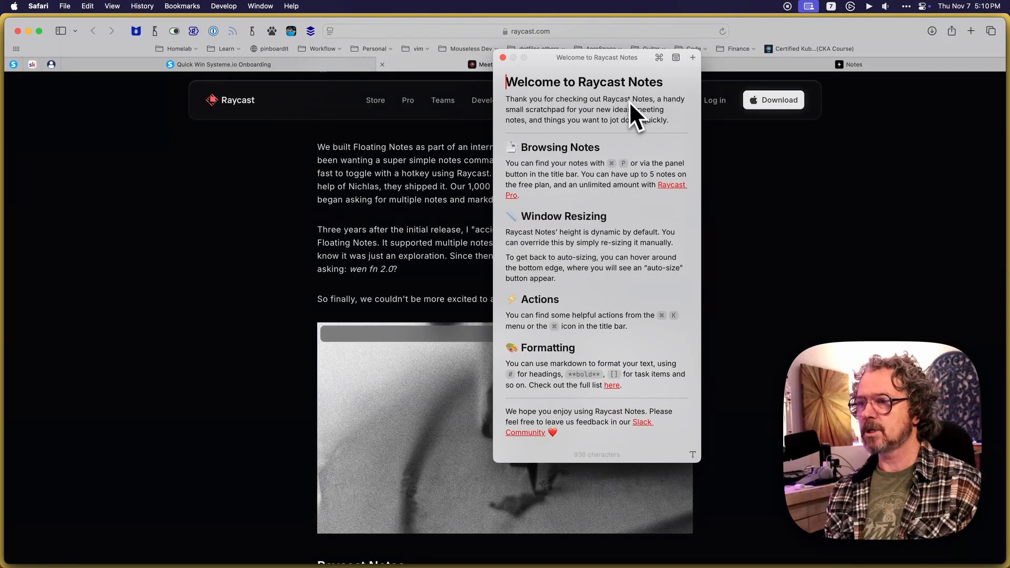
mouse_move(615, 158)
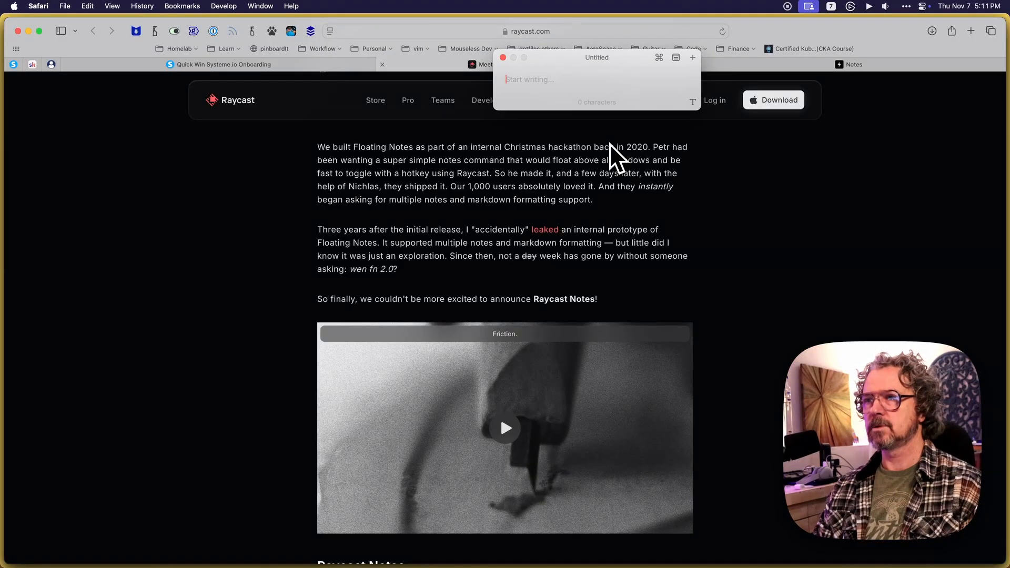
Step: Write 'Hello, I am a note!' and select Hello to bold it
type("Hello")
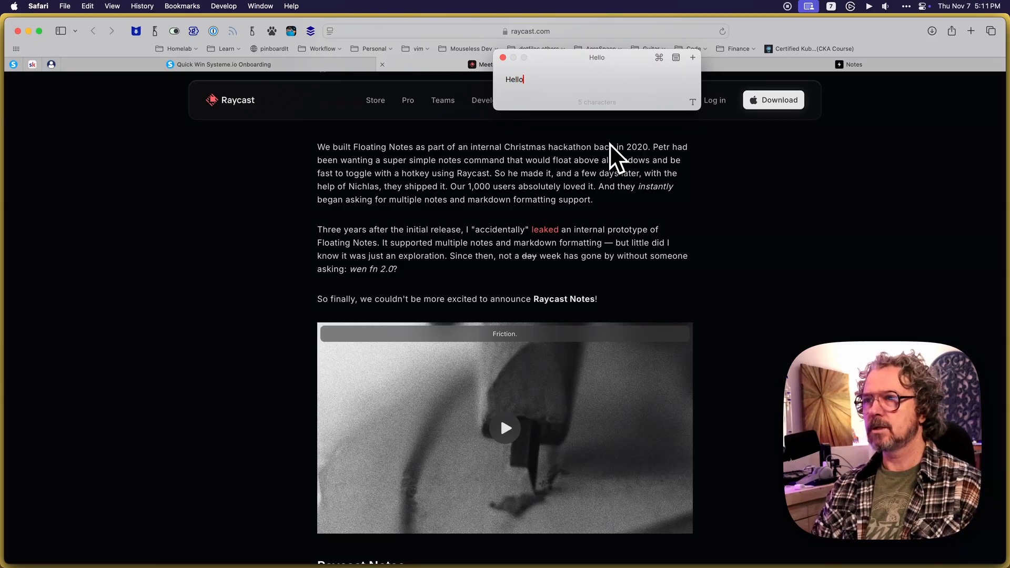
type(", I am a note!")
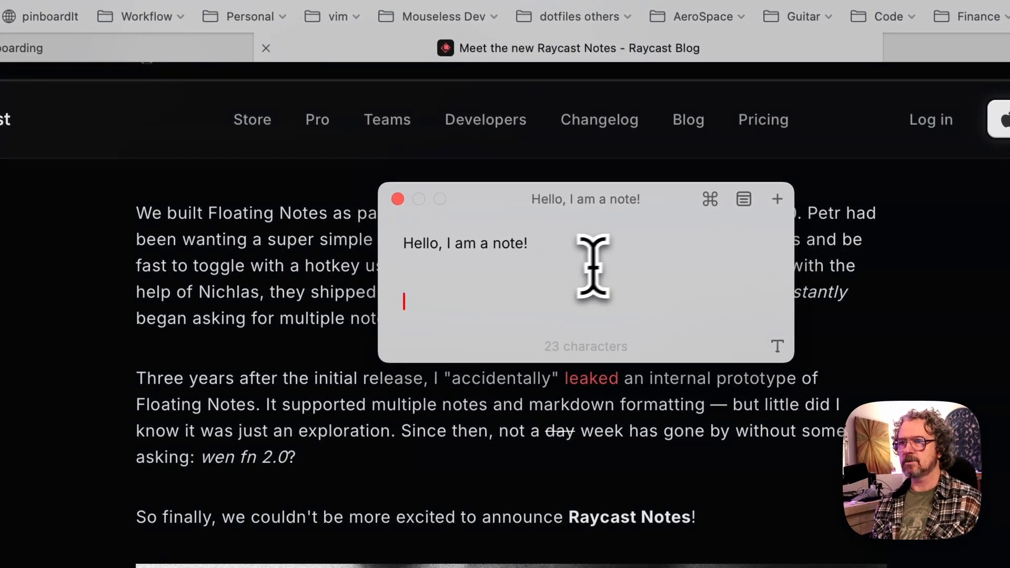
double_click(419, 243)
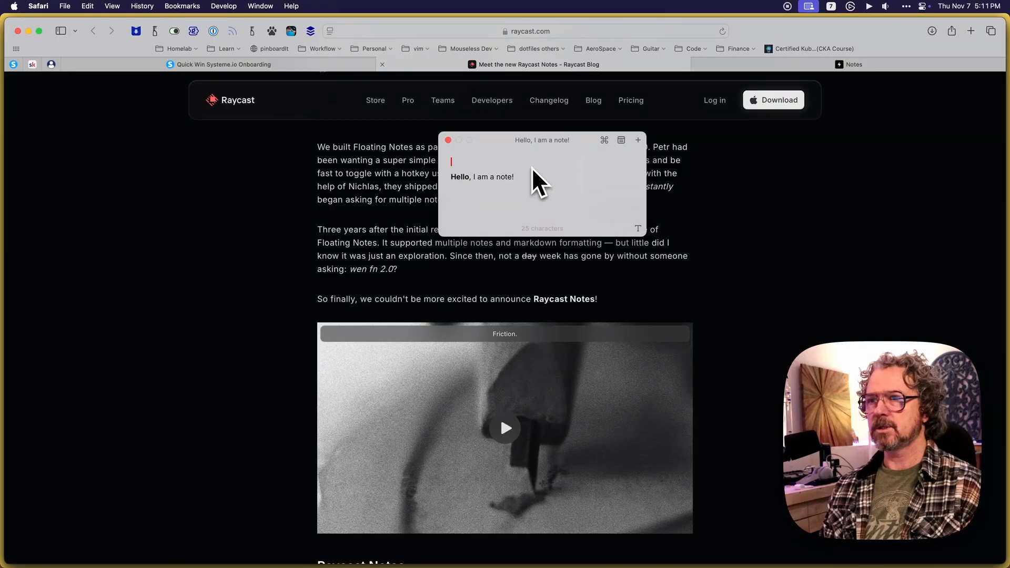
Step: Add the heading lines 'I am a Header', 'I am a Heading 2' and a third heading above
type("I am")
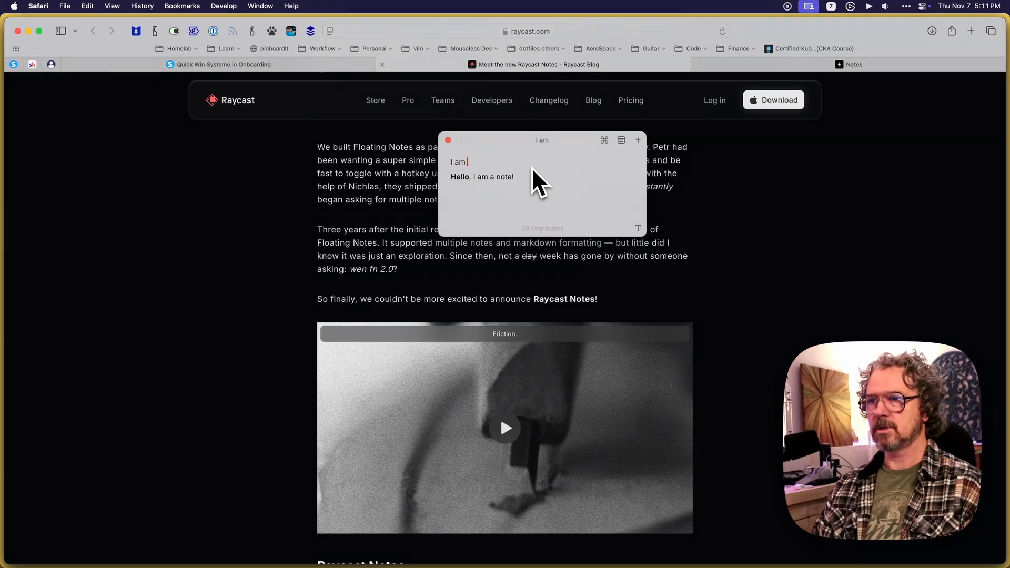
type("a Heade")
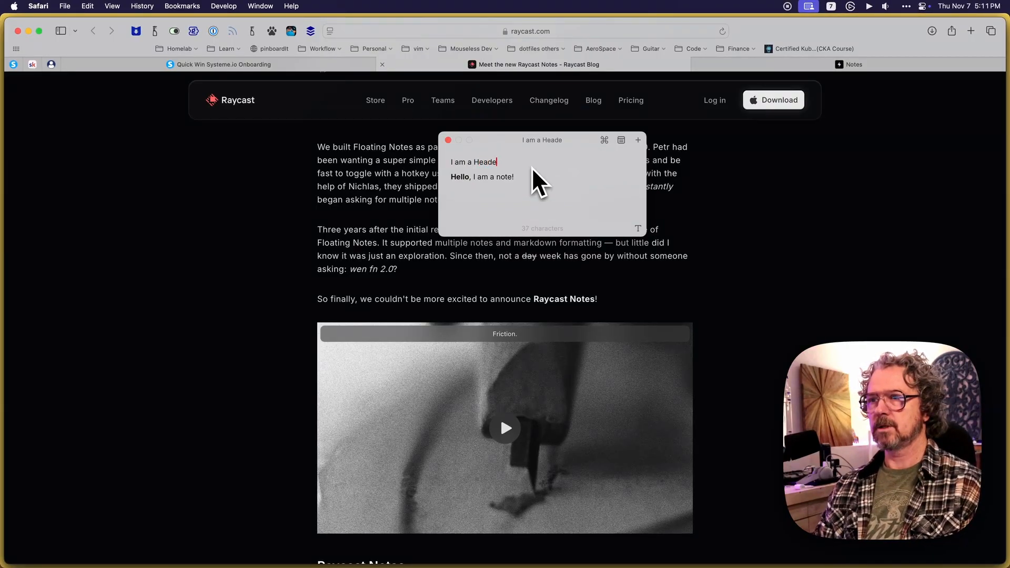
type("r")
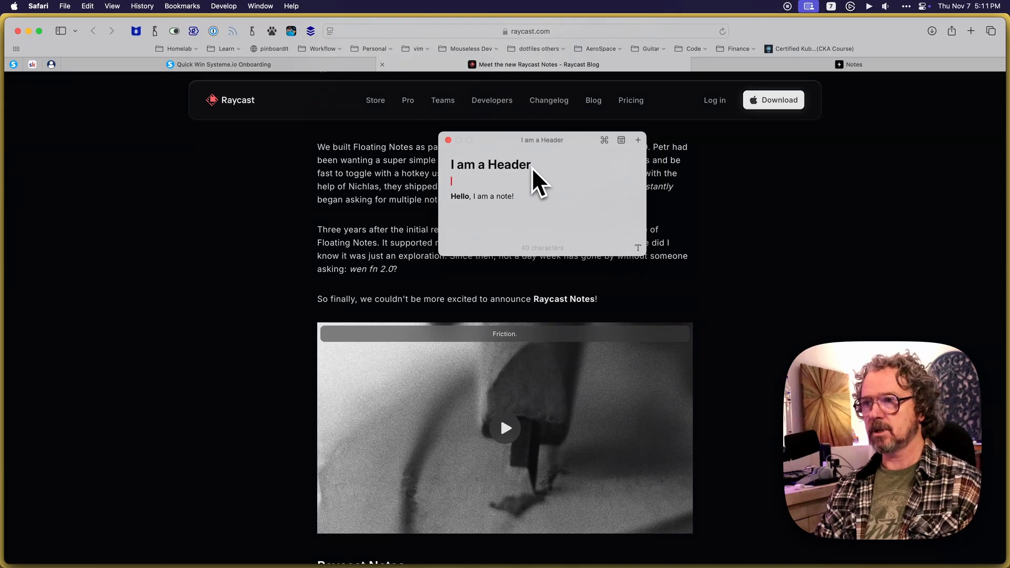
type("|")
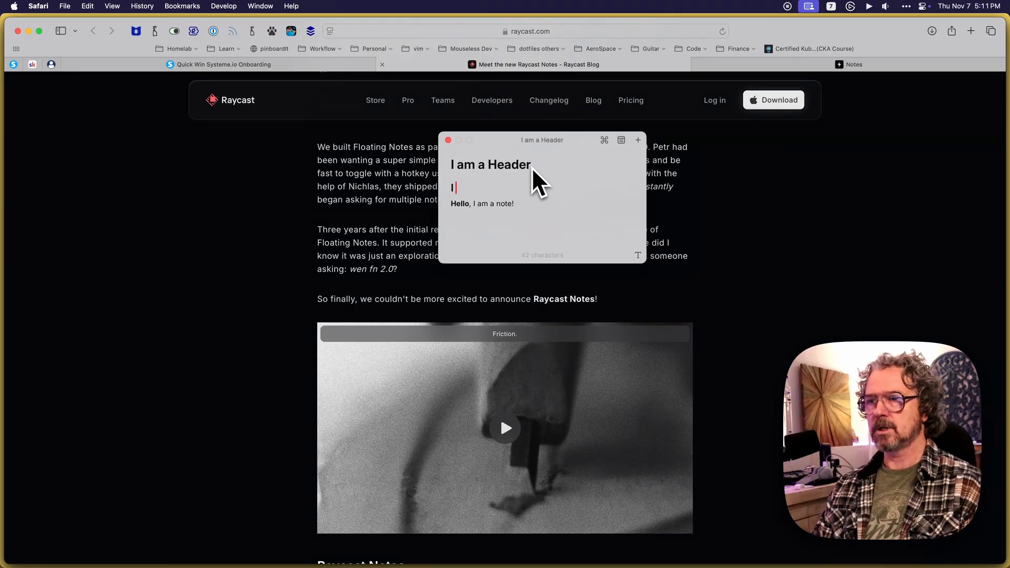
type("I am a Heading")
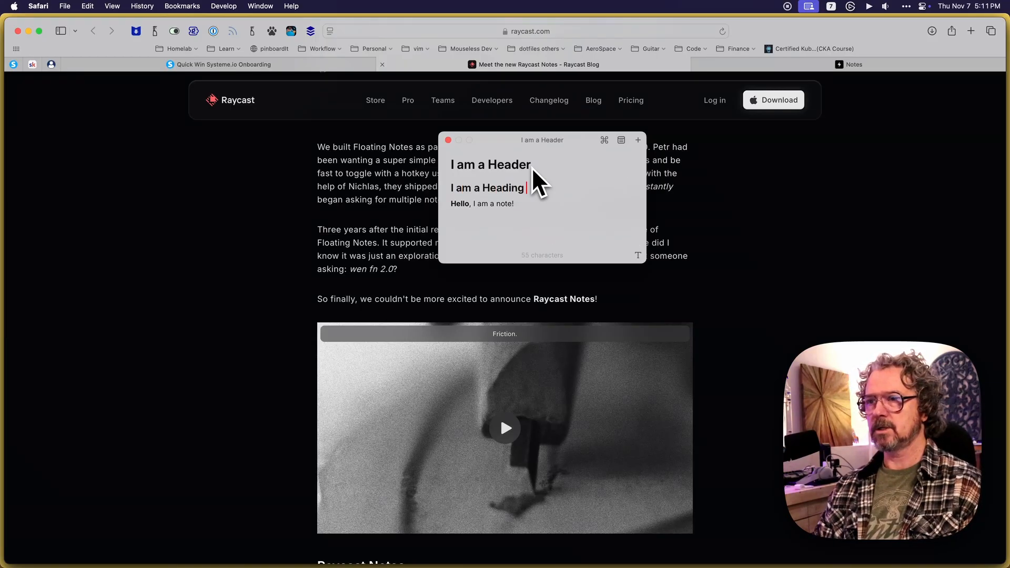
type("2")
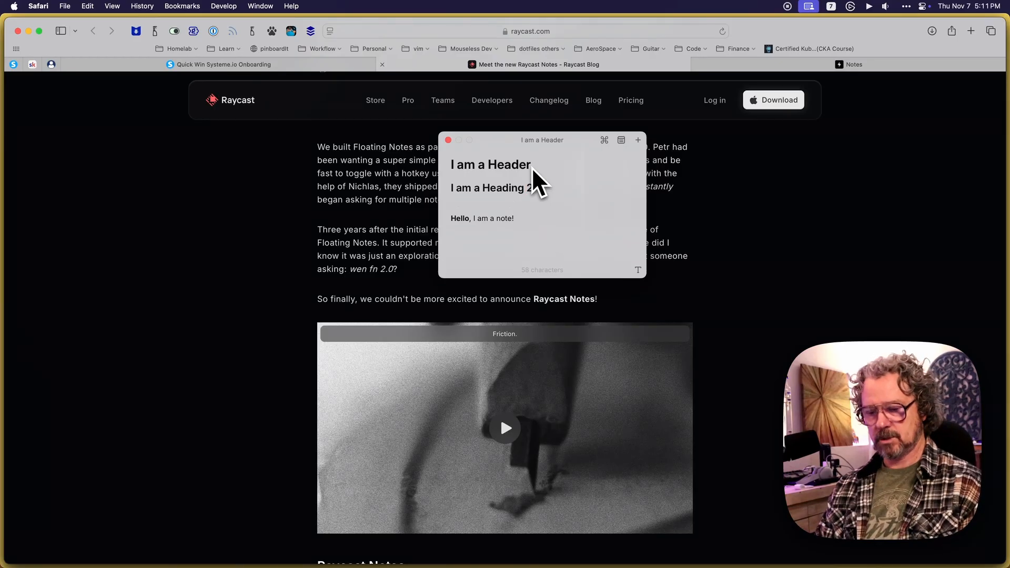
type("I am a heading 3")
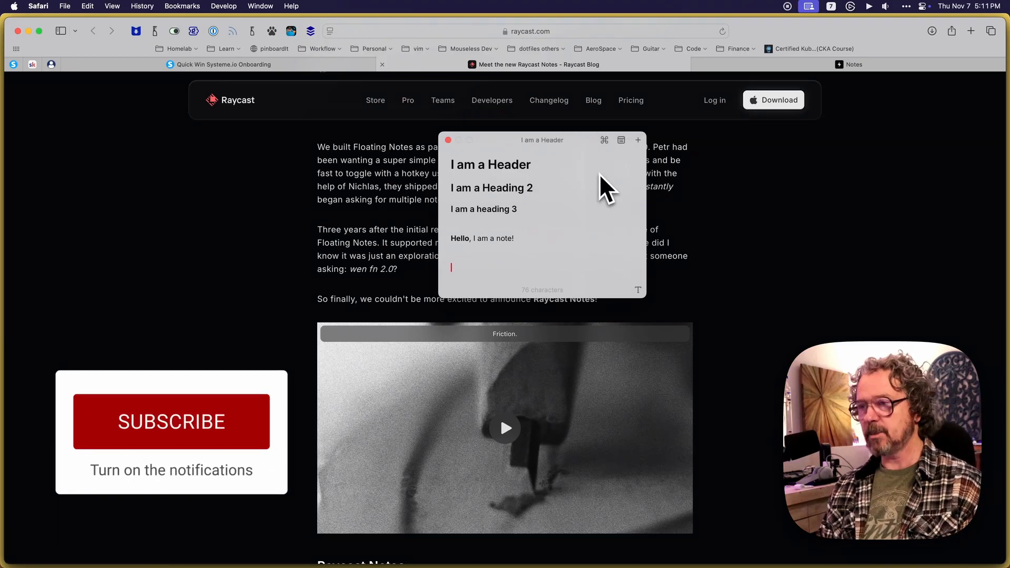
mouse_move(609, 161)
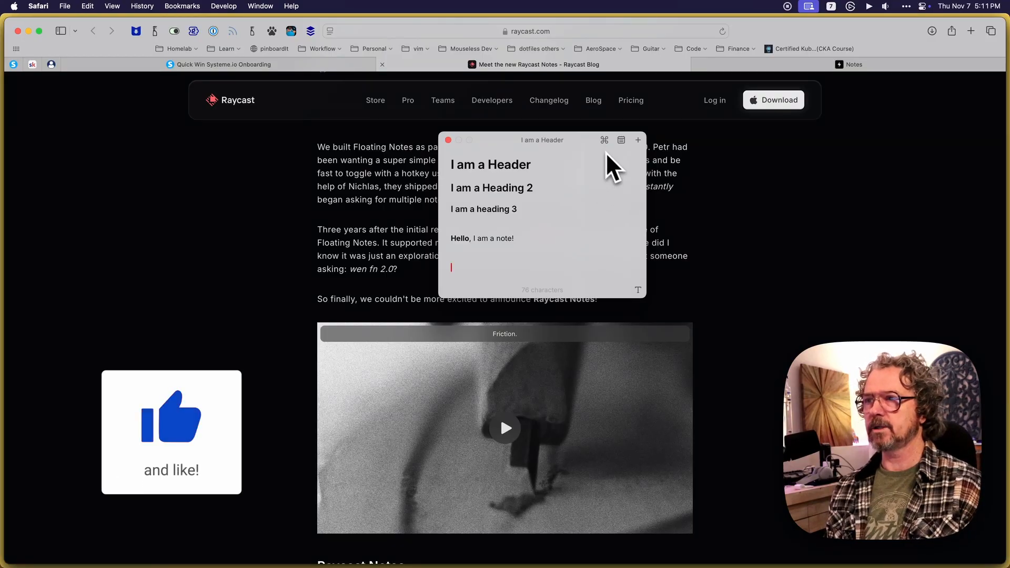
mouse_move(593, 210)
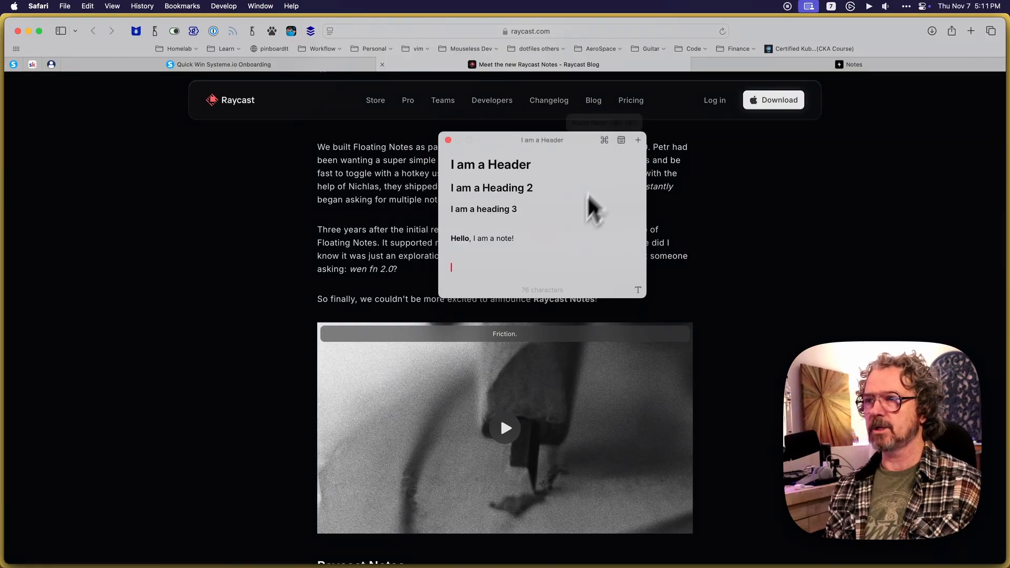
mouse_move(572, 248)
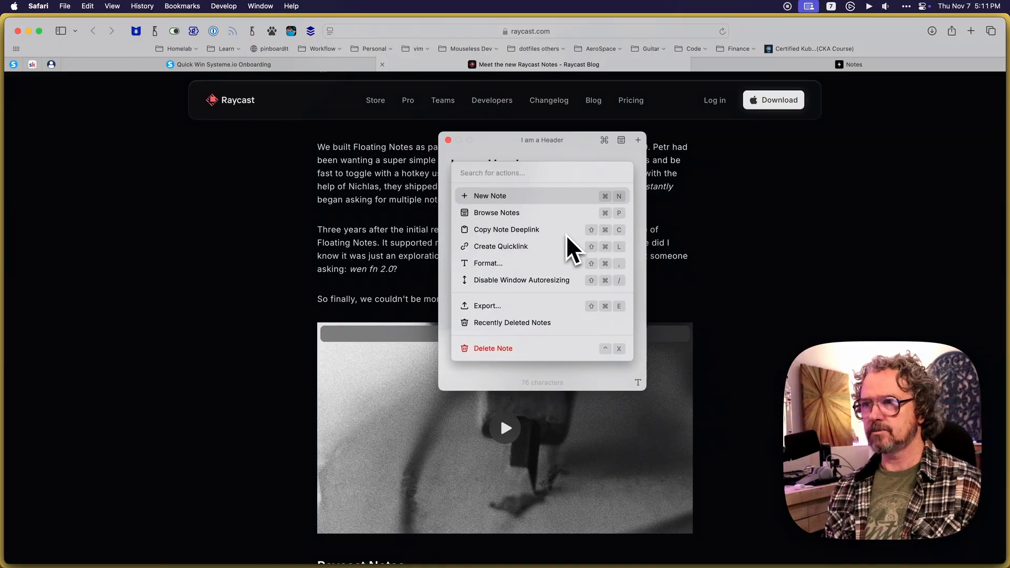
mouse_move(551, 209)
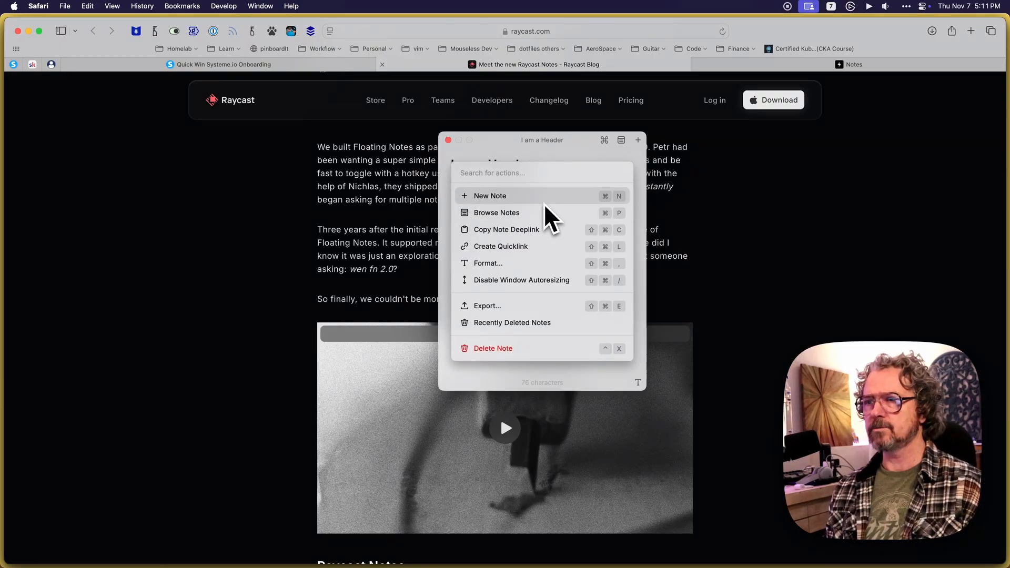
mouse_move(548, 229)
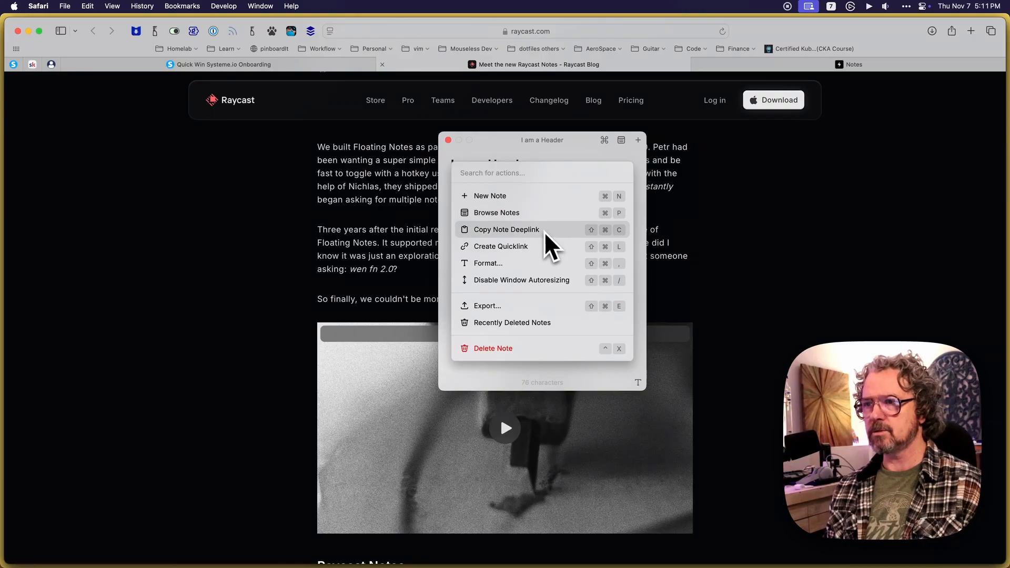
mouse_move(537, 248)
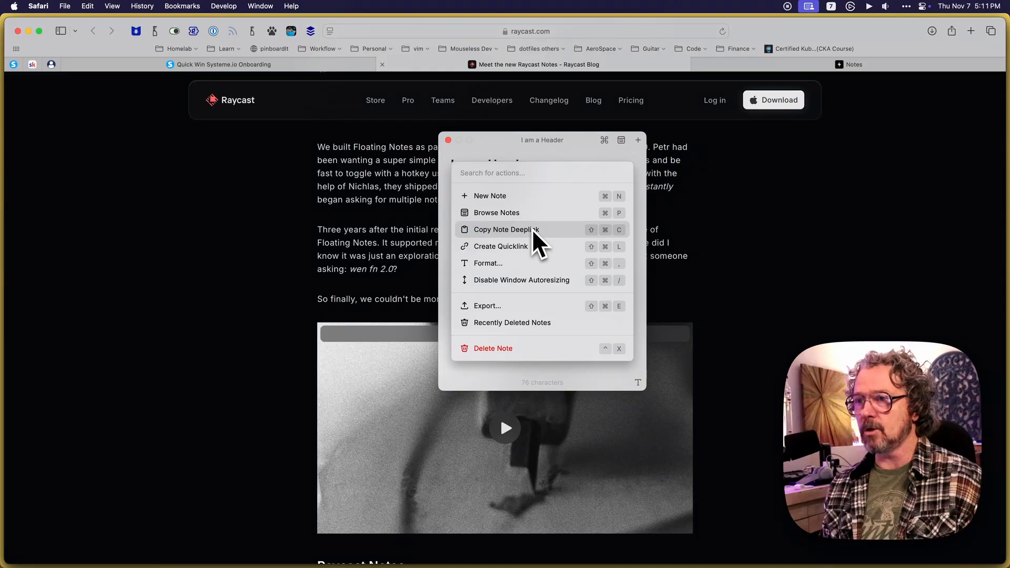
mouse_move(541, 196)
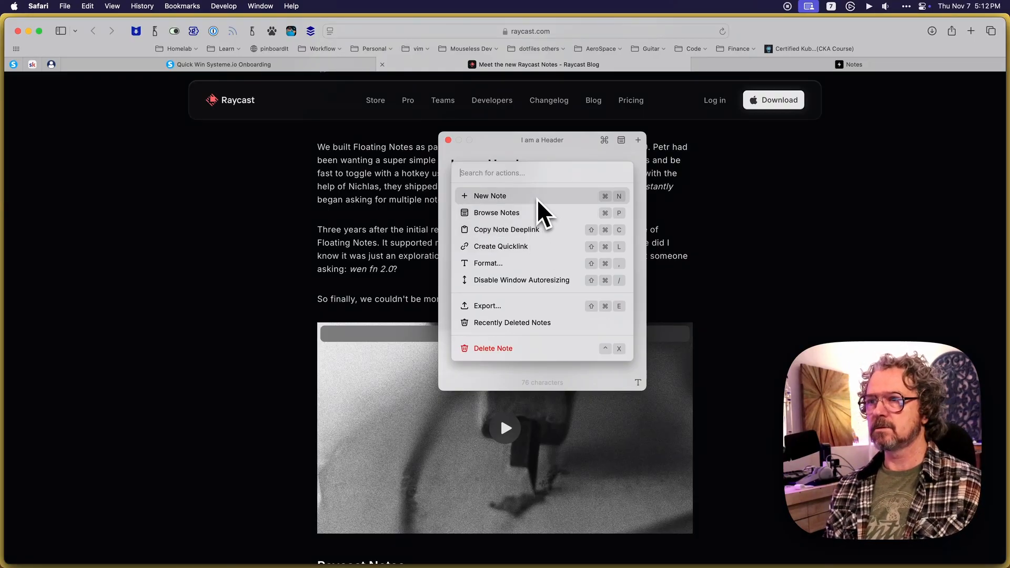
mouse_move(551, 207)
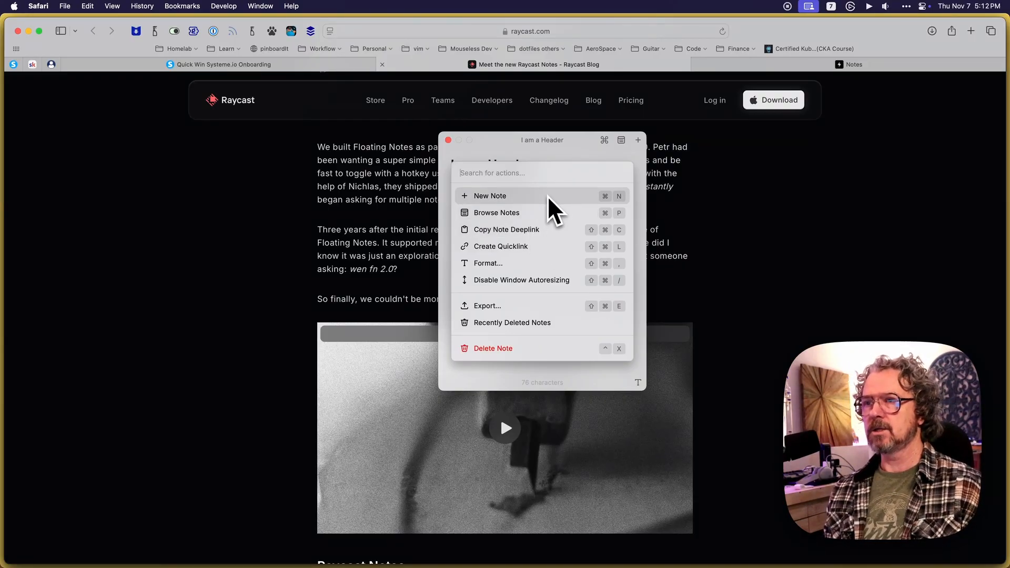
mouse_move(560, 232)
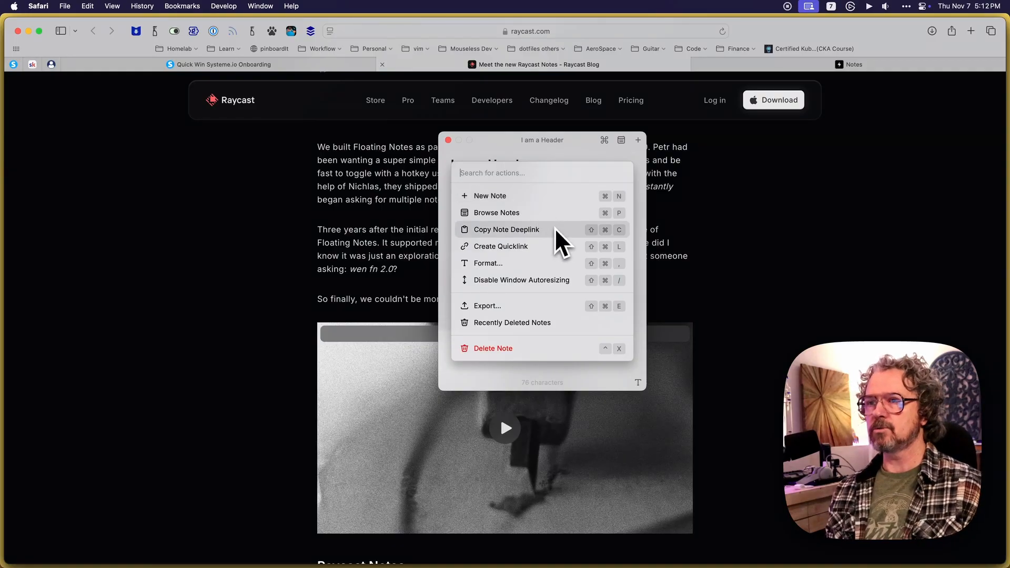
mouse_move(563, 282)
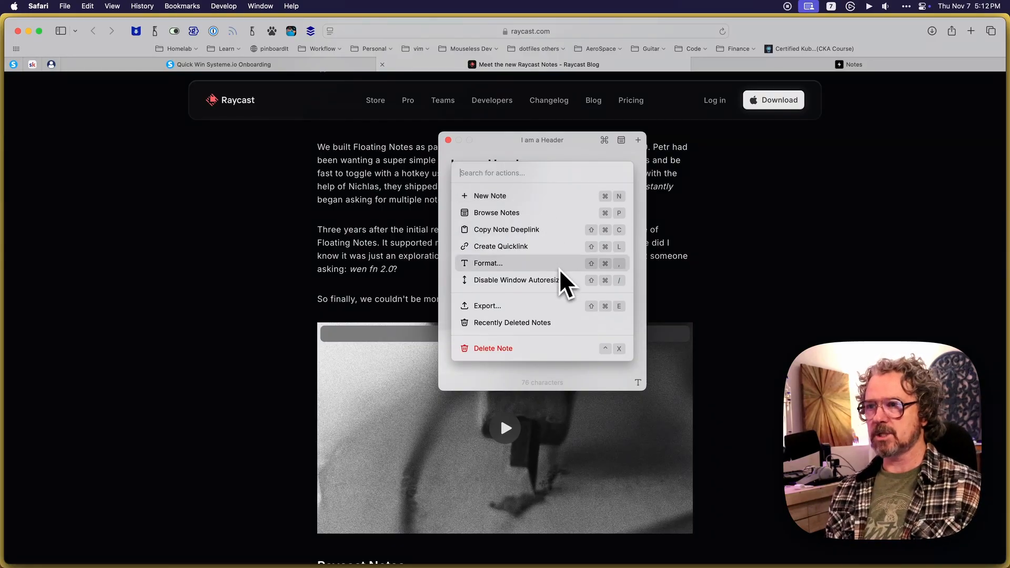
mouse_move(559, 229)
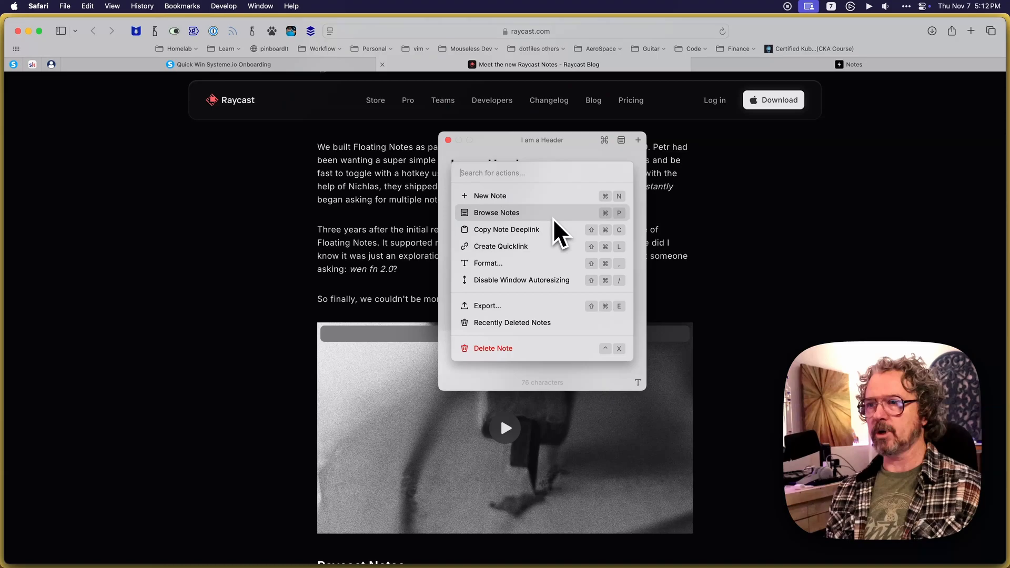
mouse_move(561, 287)
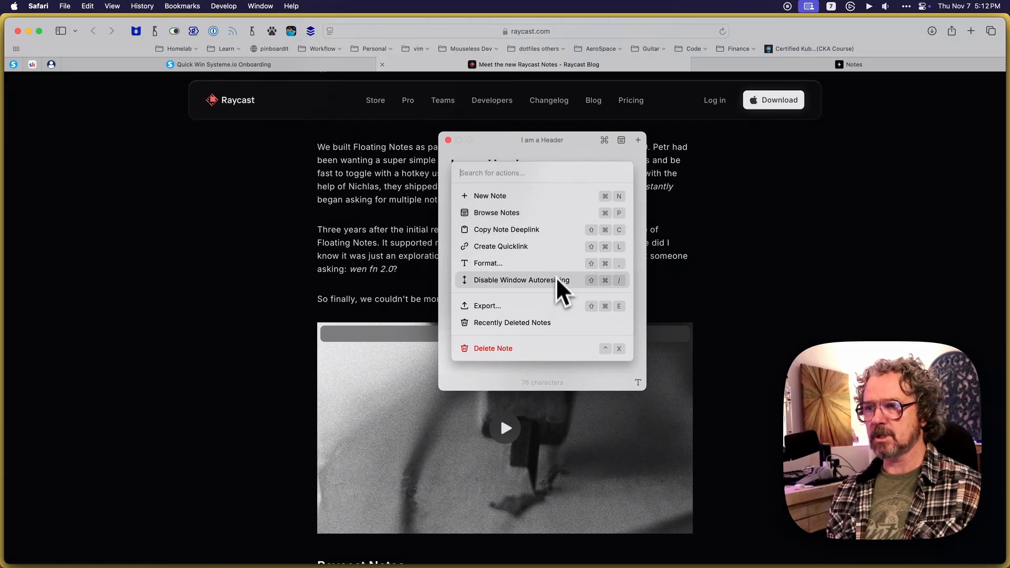
mouse_move(567, 271)
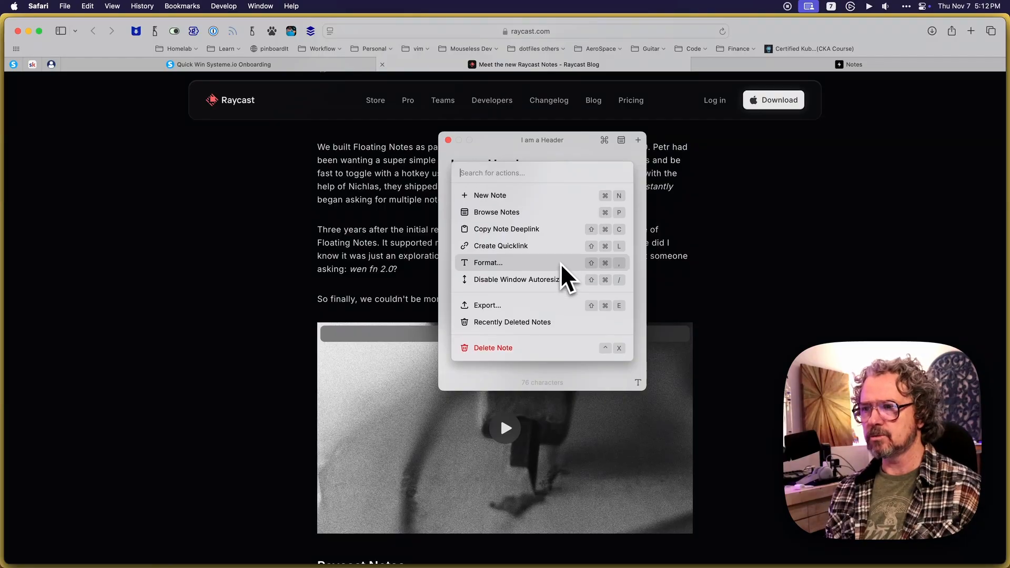
mouse_move(556, 283)
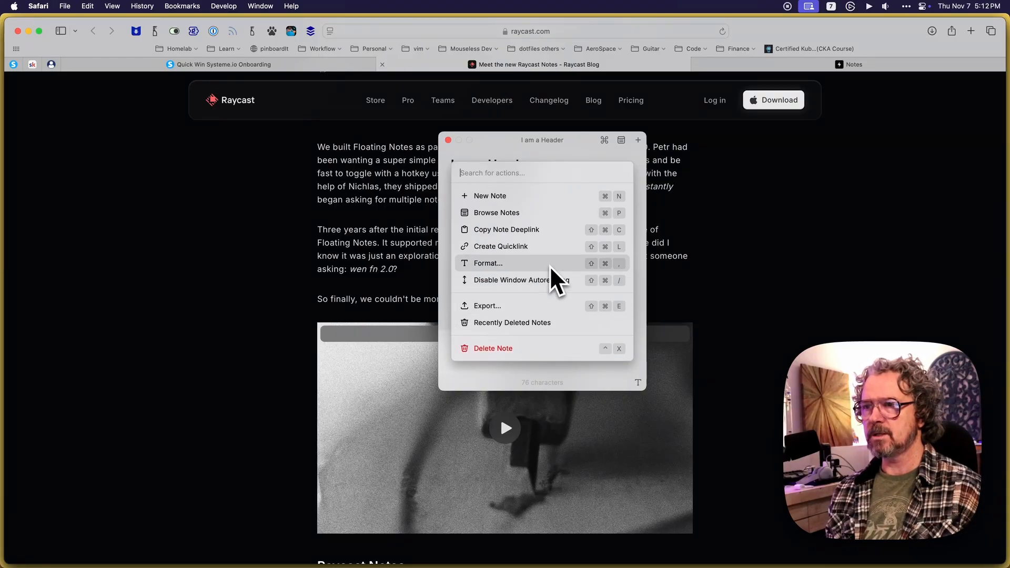
mouse_move(545, 250)
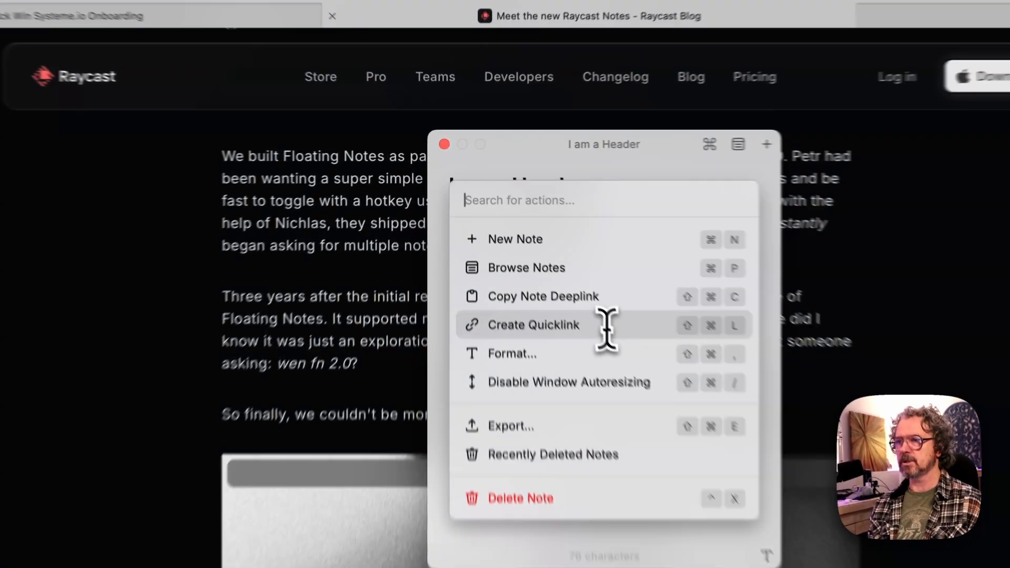
Step: Create and save a quicklink named 'My YT test note' set to open with Raycast
left_click(533, 325)
type("M")
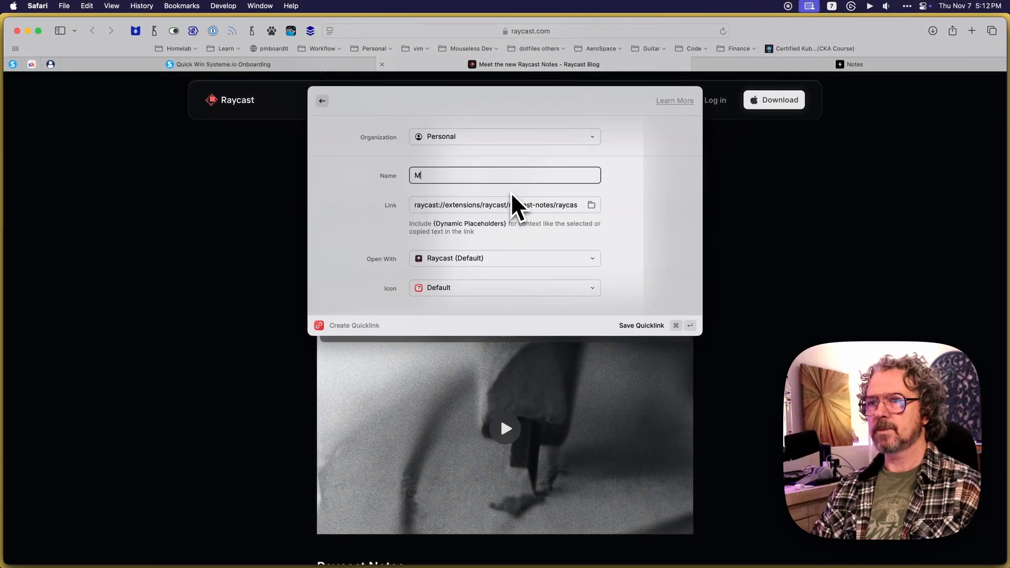
type("y YT test")
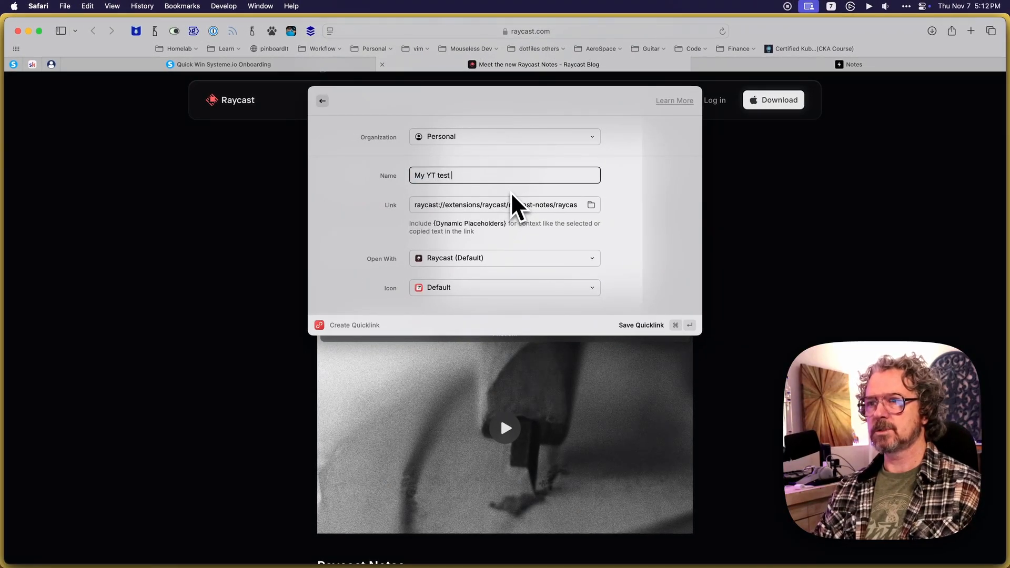
type("note")
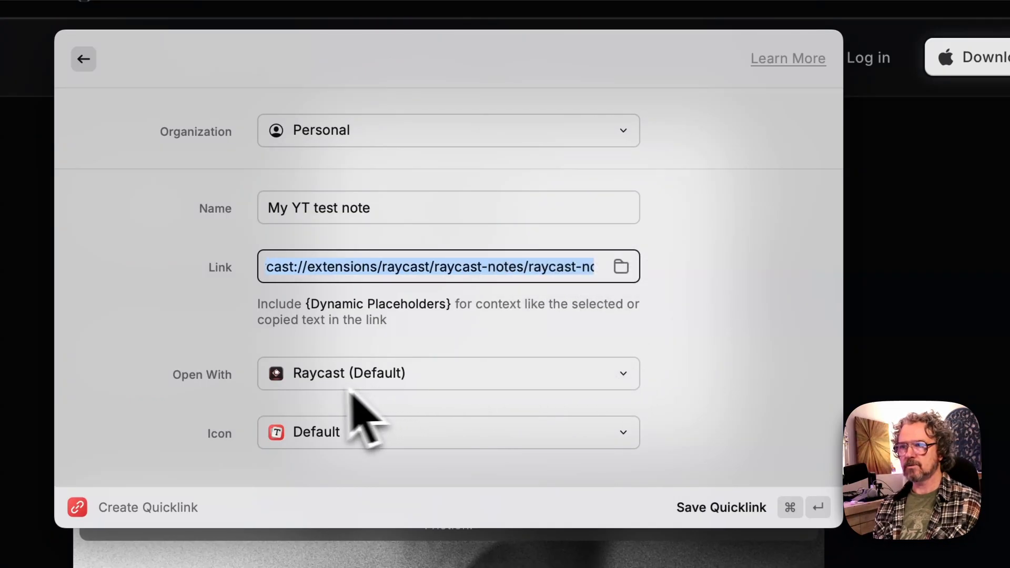
left_click(447, 373)
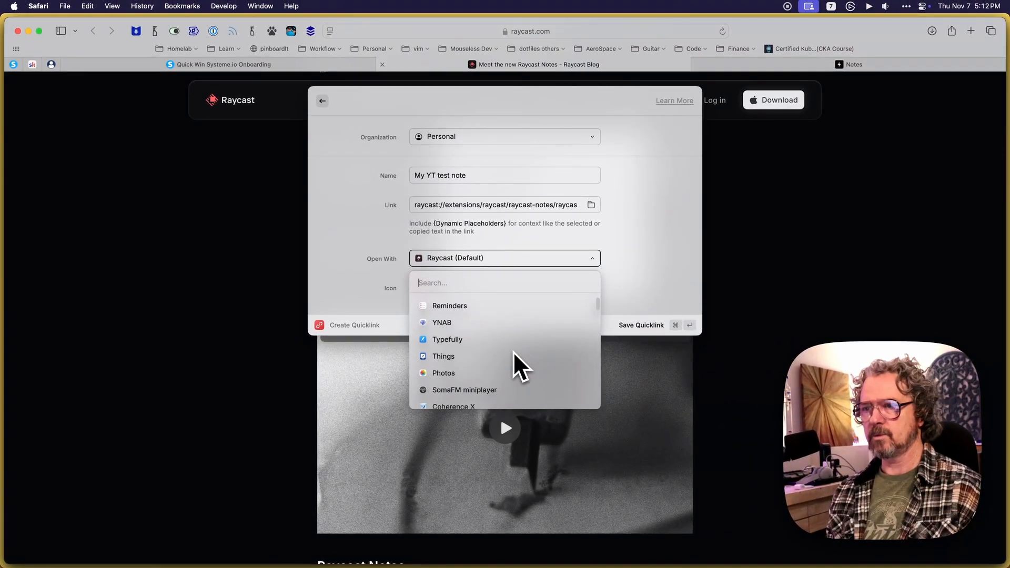
scroll("down", 3)
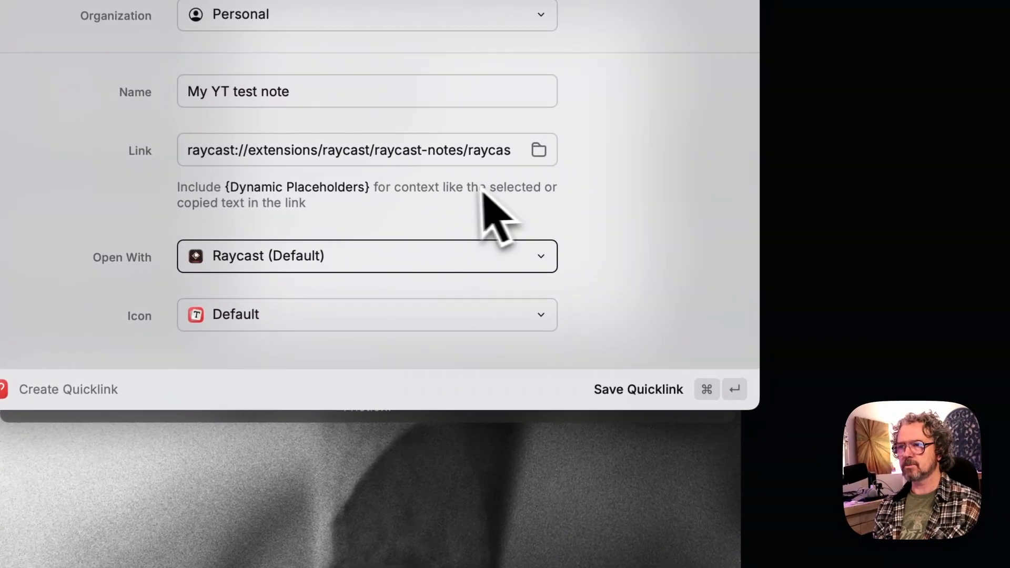
mouse_move(313, 348)
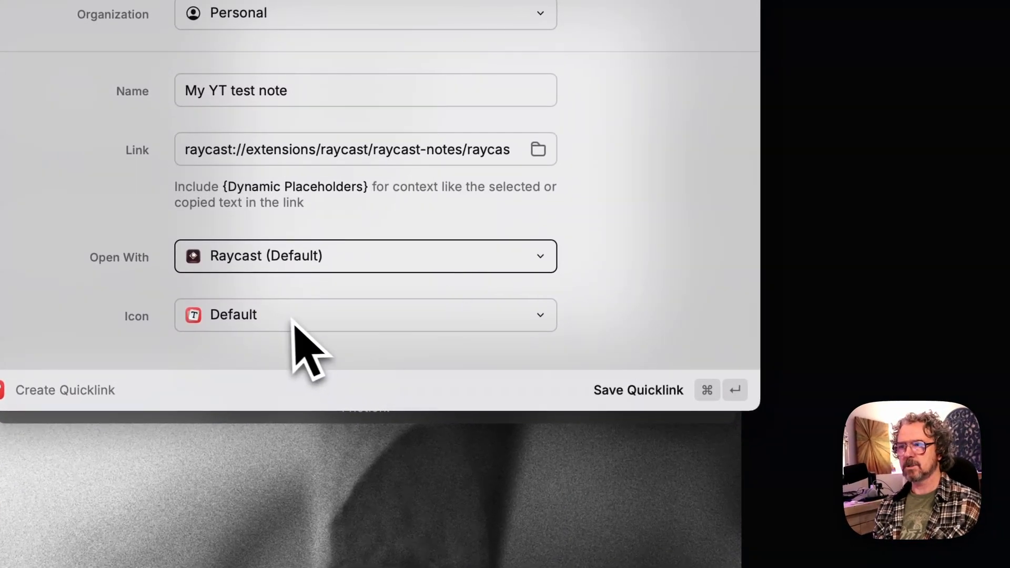
mouse_move(596, 326)
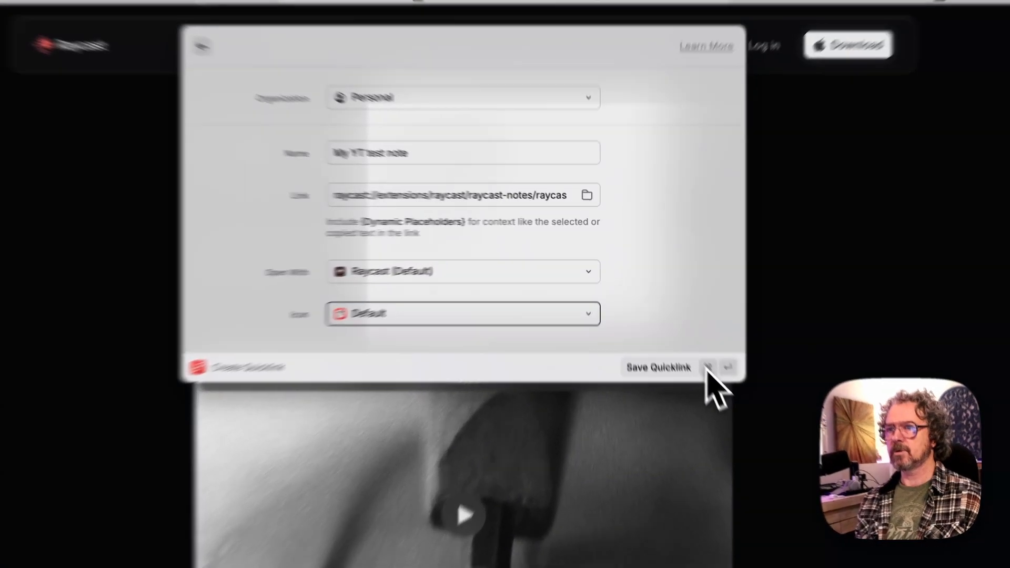
left_click(658, 367)
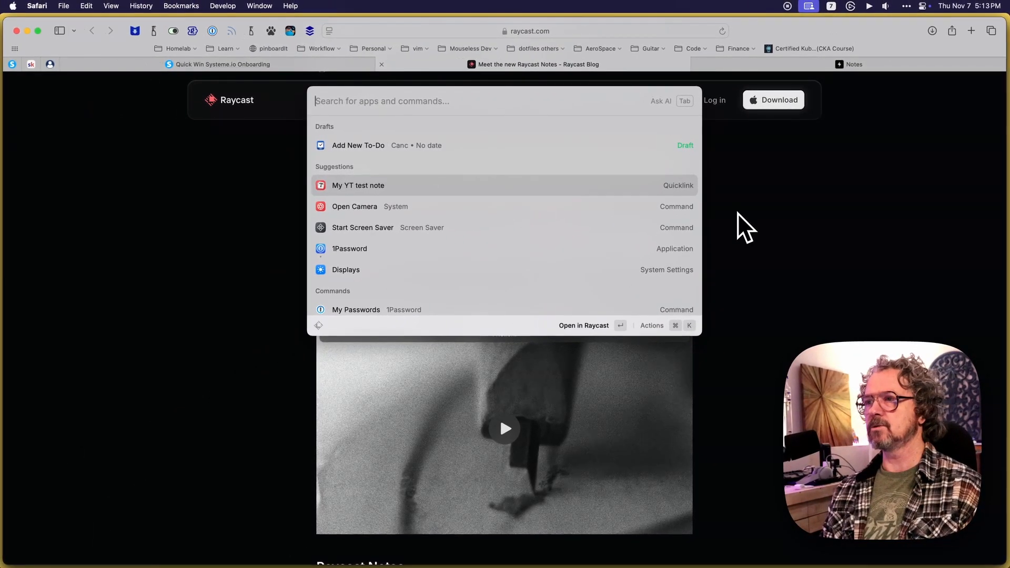
Step: Run the 'My YT test note' quicklink and confirm Run Command to reopen the note
left_click(358, 185)
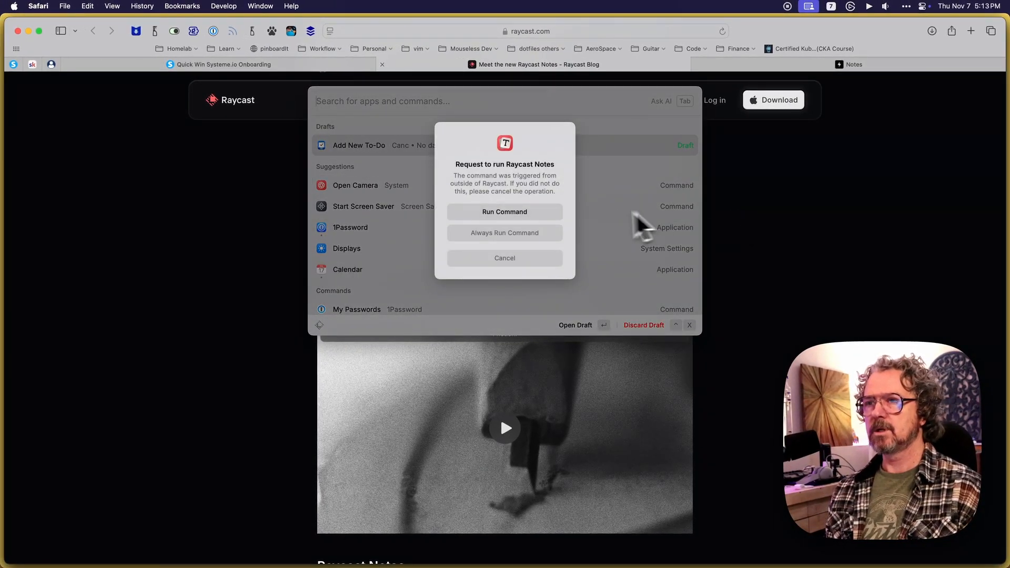
mouse_move(512, 212)
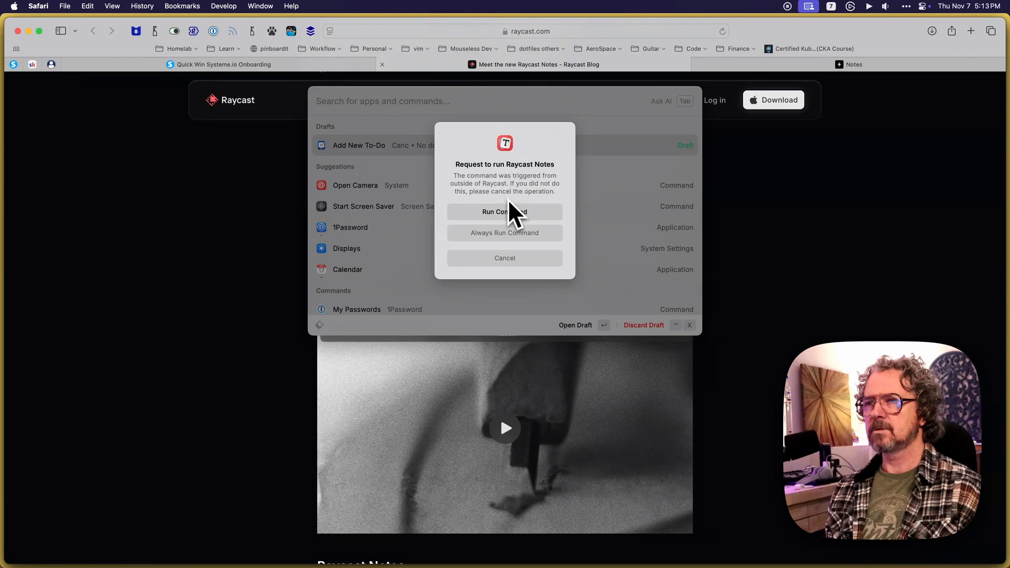
left_click(504, 212)
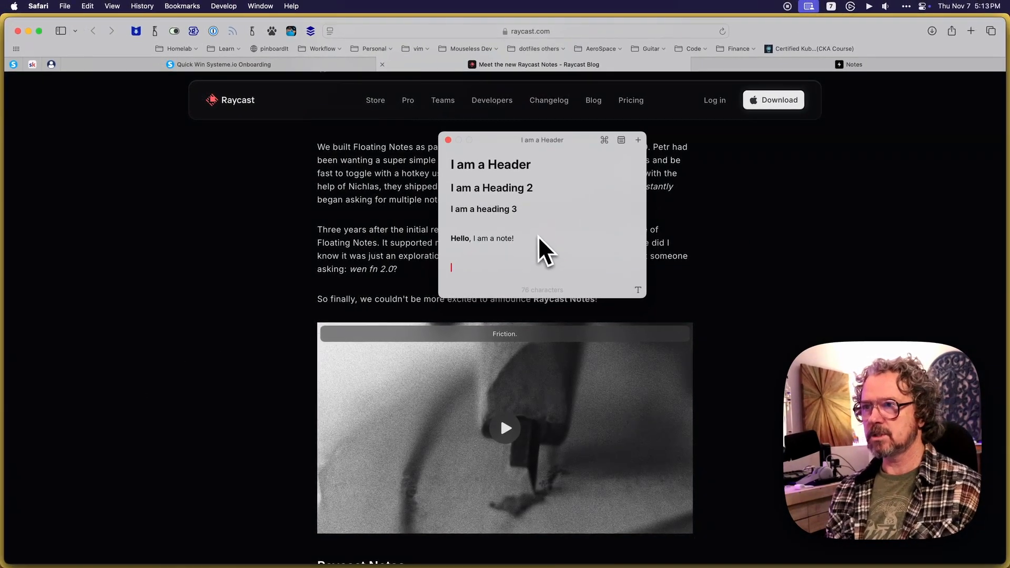
mouse_move(605, 248)
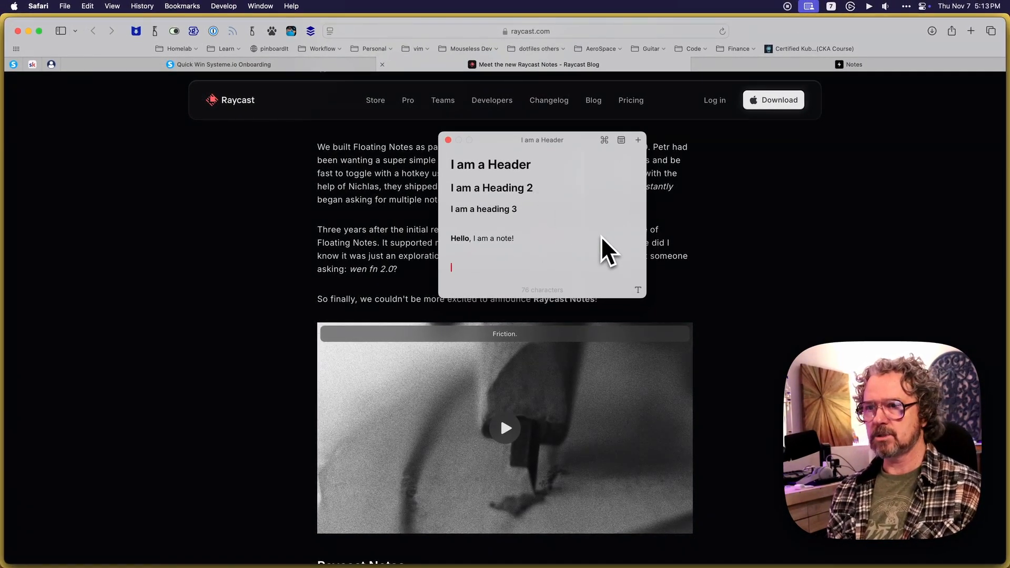
mouse_move(576, 152)
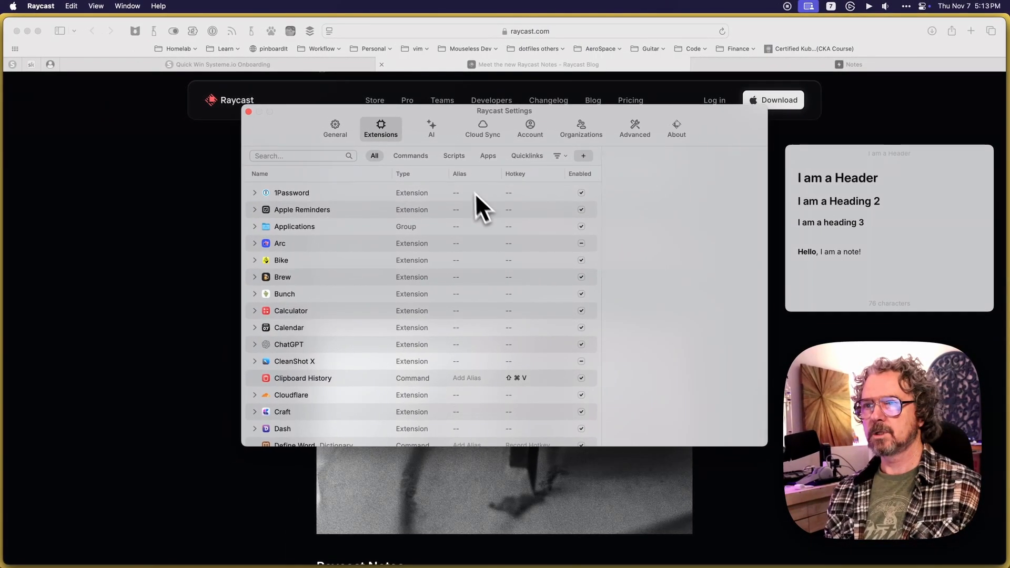
mouse_move(464, 132)
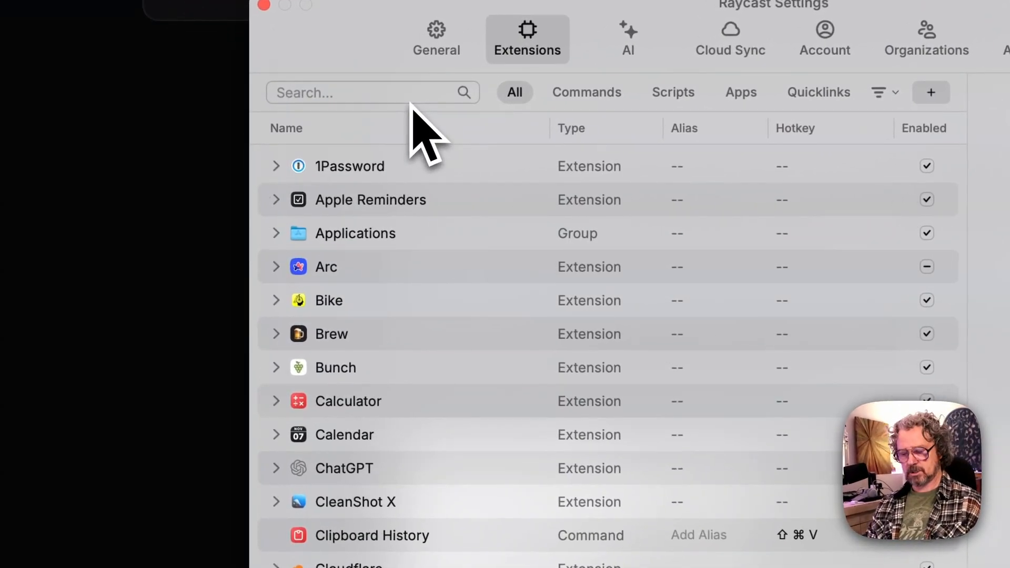
Step: Filter Extensions settings by 'notes', record a Create Note hotkey, then close settings
type("notes")
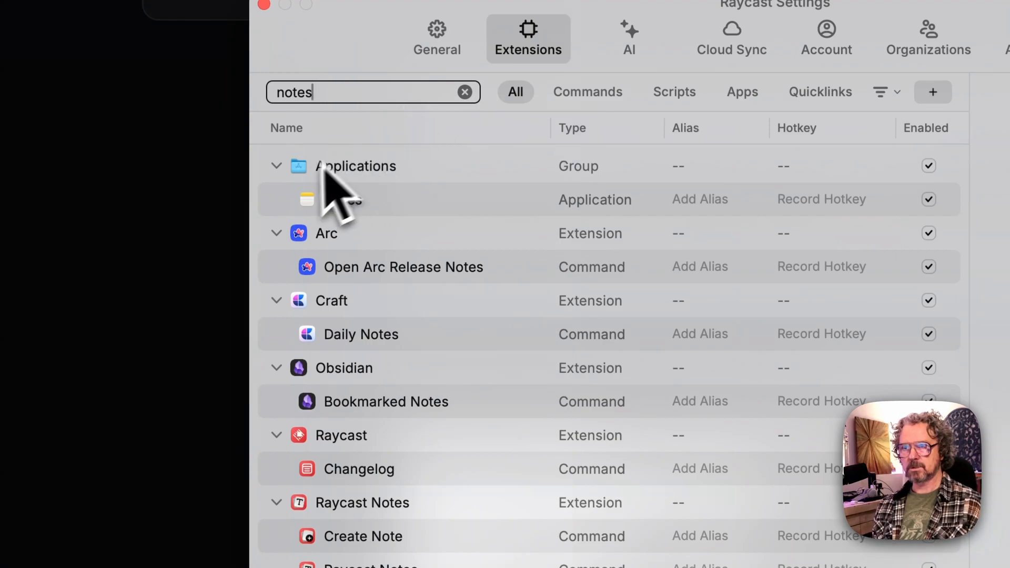
left_click(277, 166)
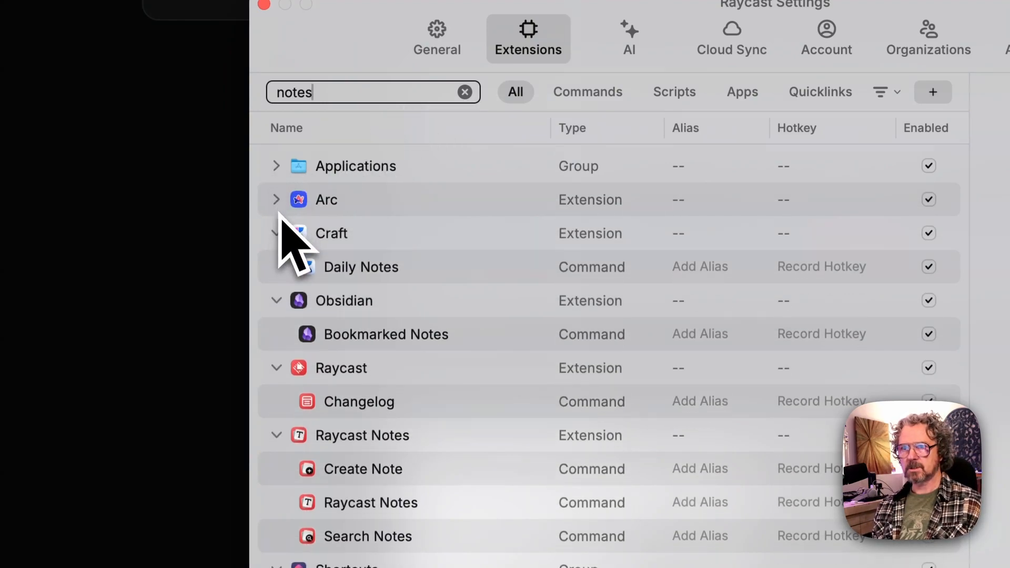
left_click(276, 233)
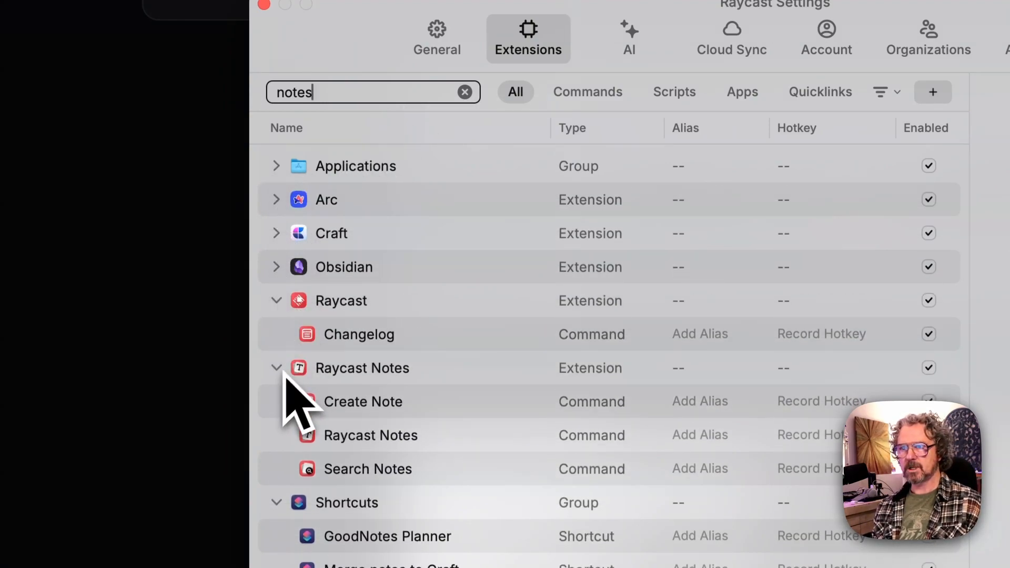
mouse_move(304, 348)
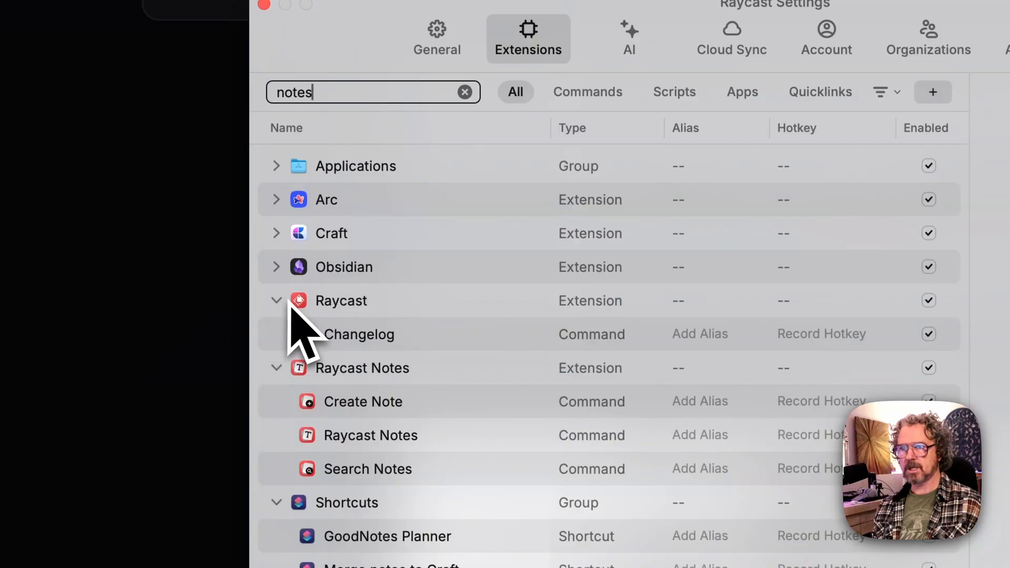
left_click(276, 300)
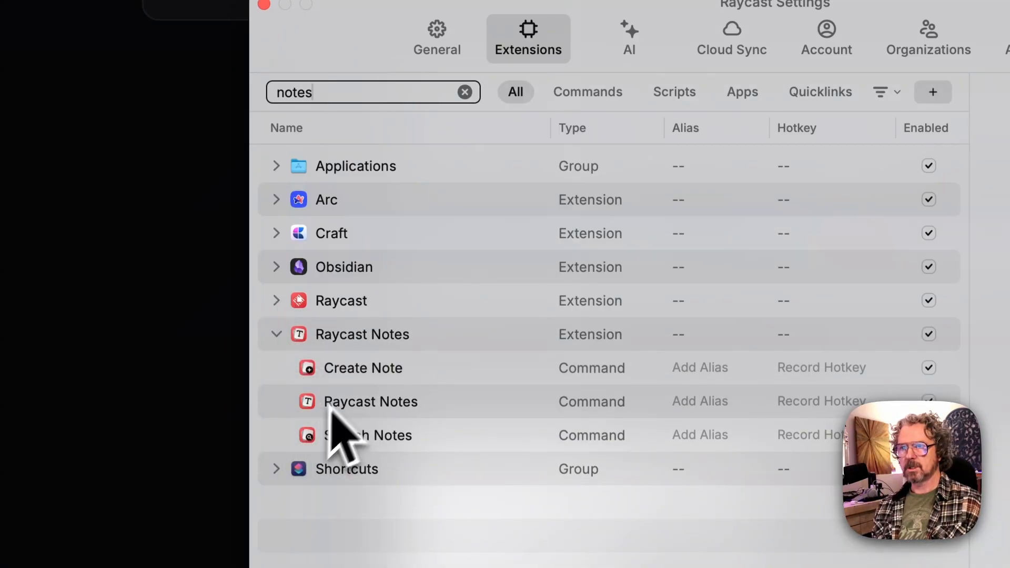
left_click(820, 367)
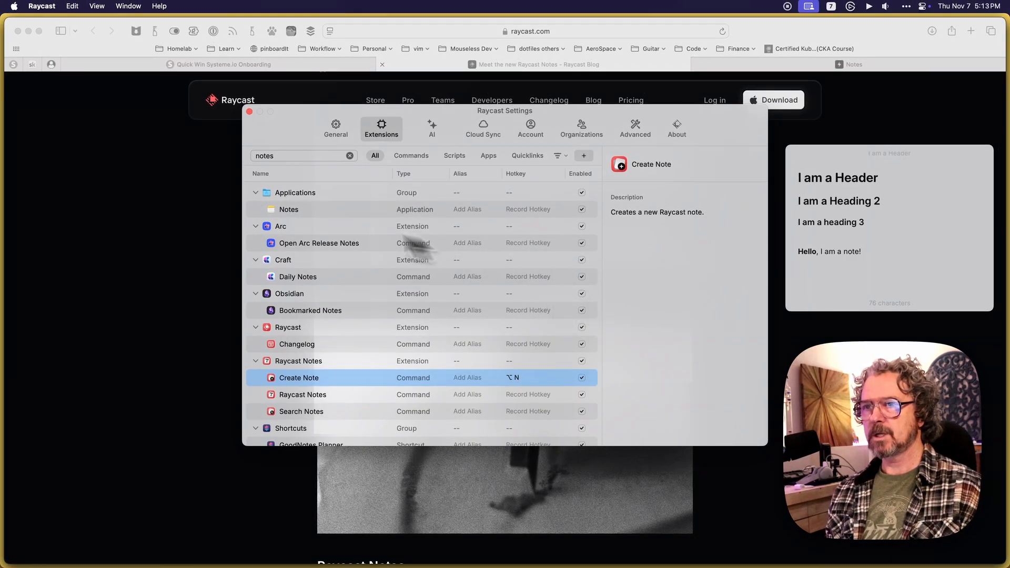
scroll("down", 3)
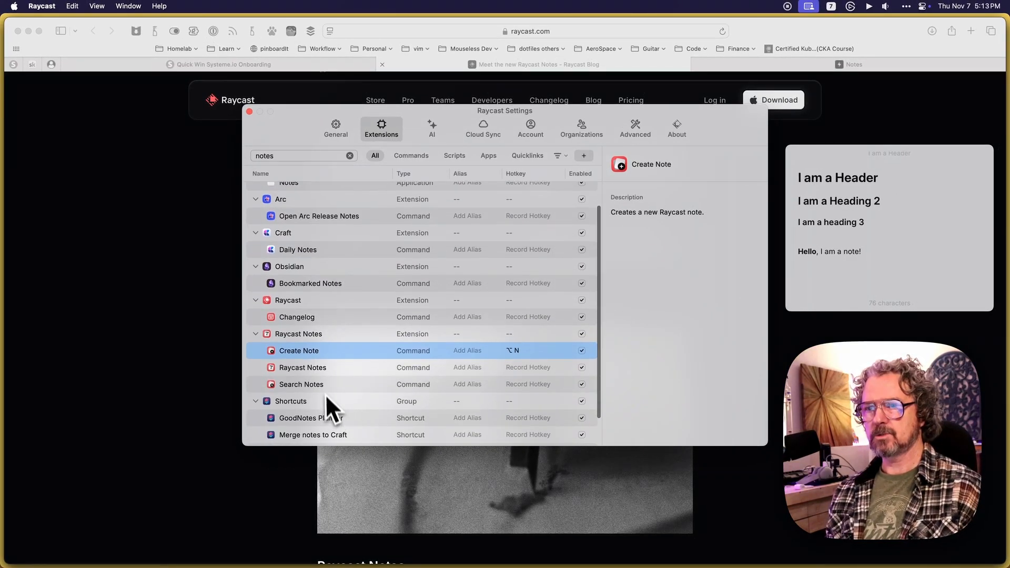
mouse_move(361, 383)
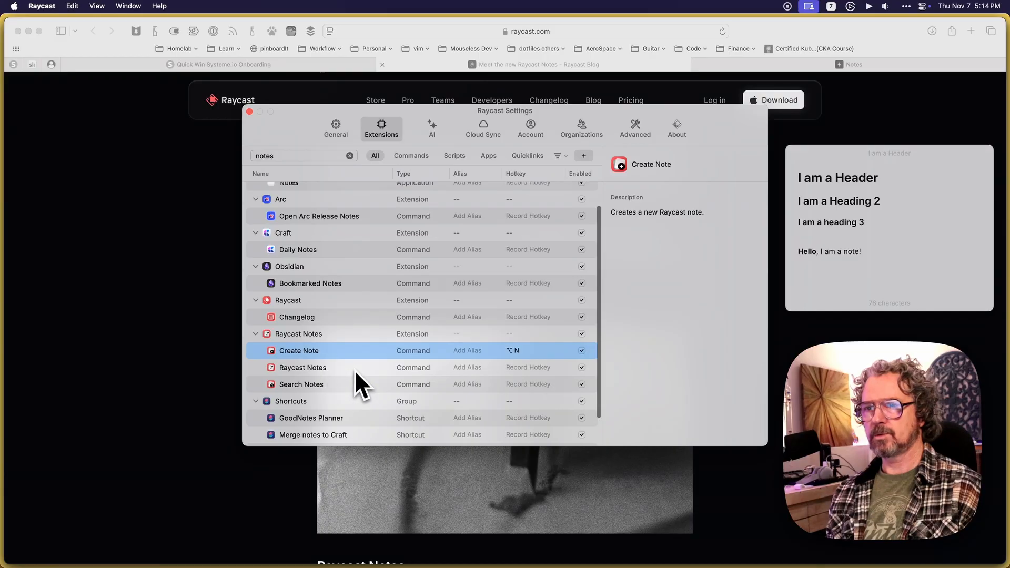
mouse_move(283, 190)
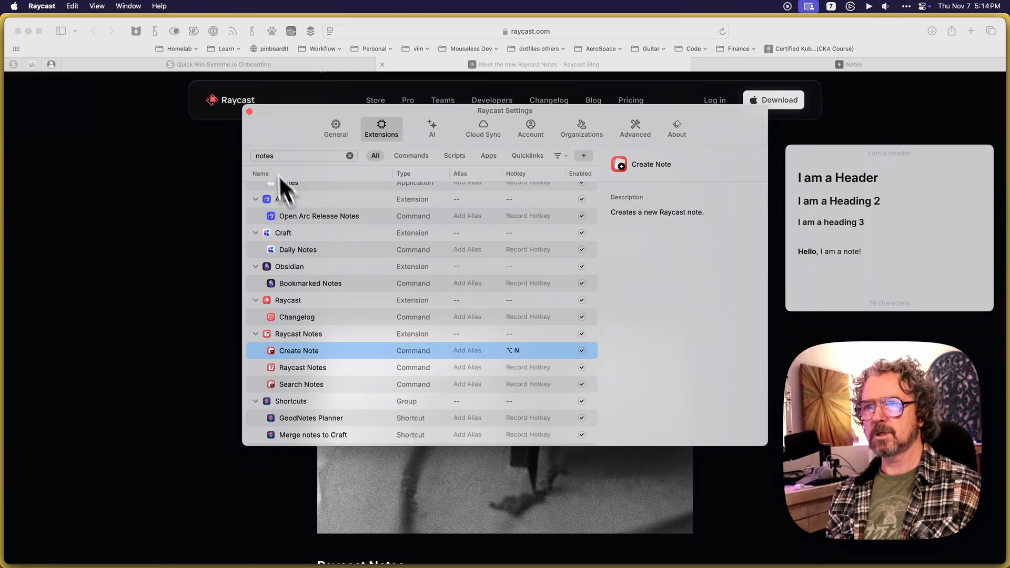
mouse_move(256, 126)
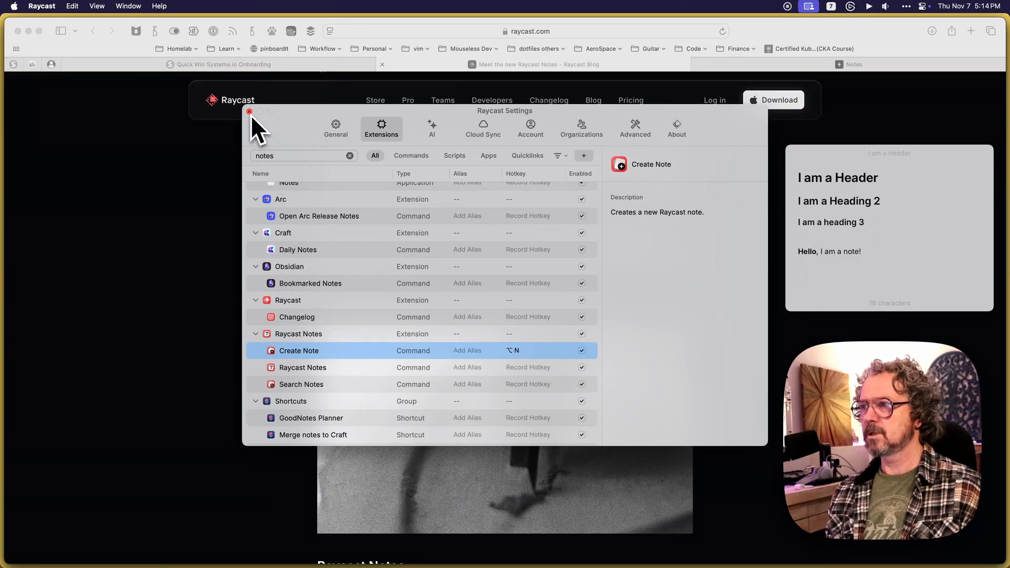
left_click(250, 112)
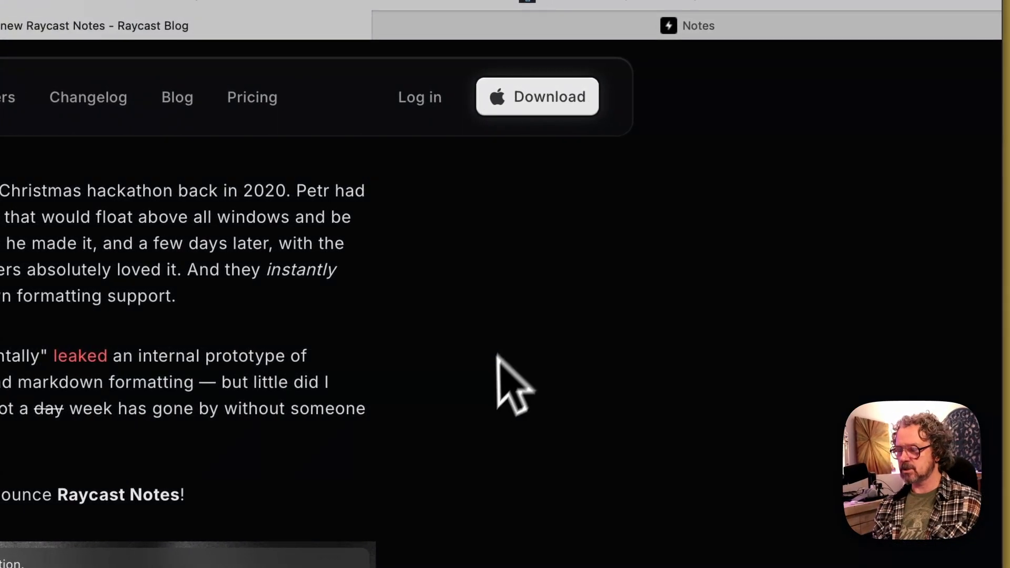
mouse_move(502, 412)
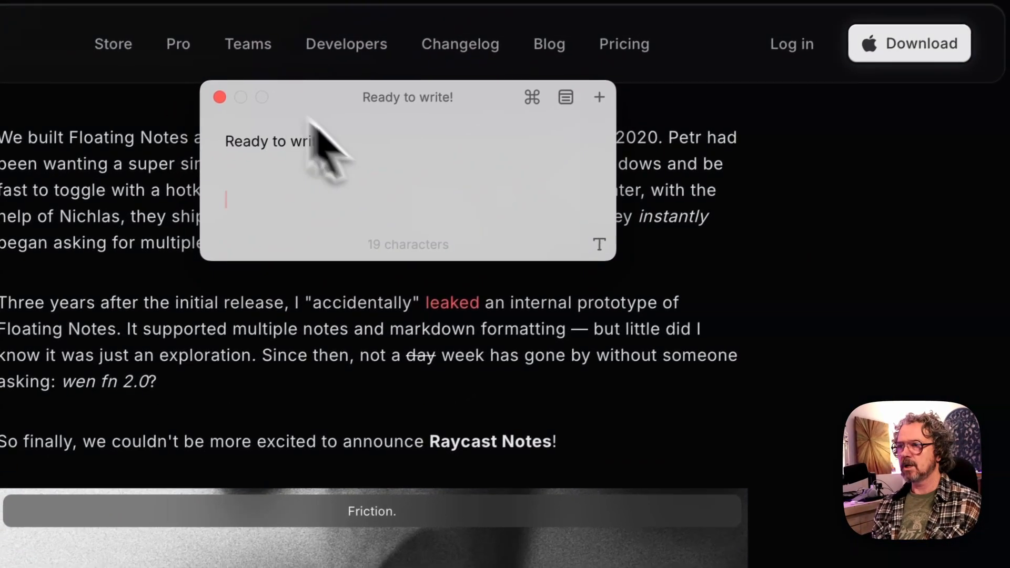
mouse_move(602, 244)
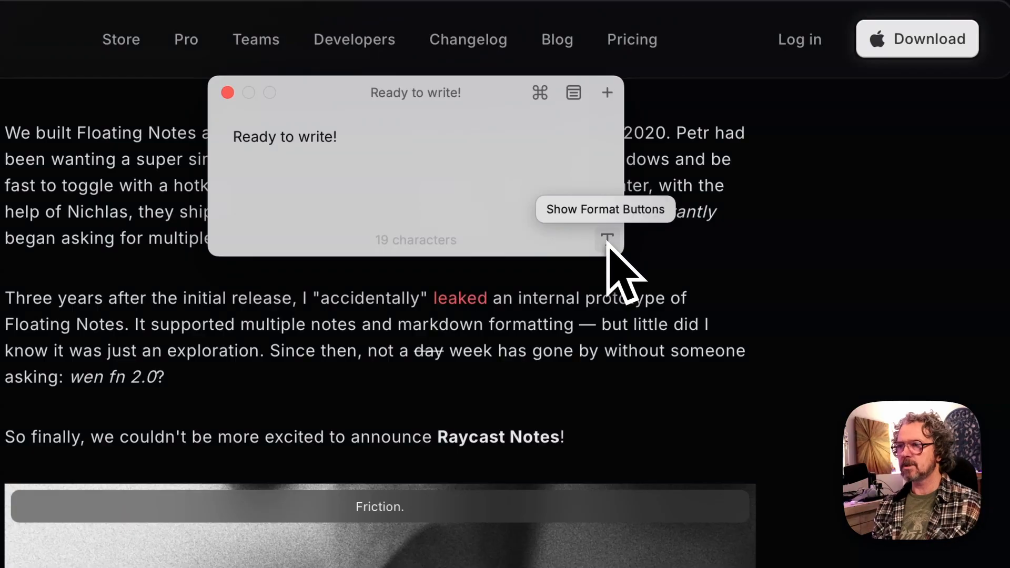
Step: Scroll while enlarging the new 'Ready to write!' note and revealing its format buttons
scroll("down", 3)
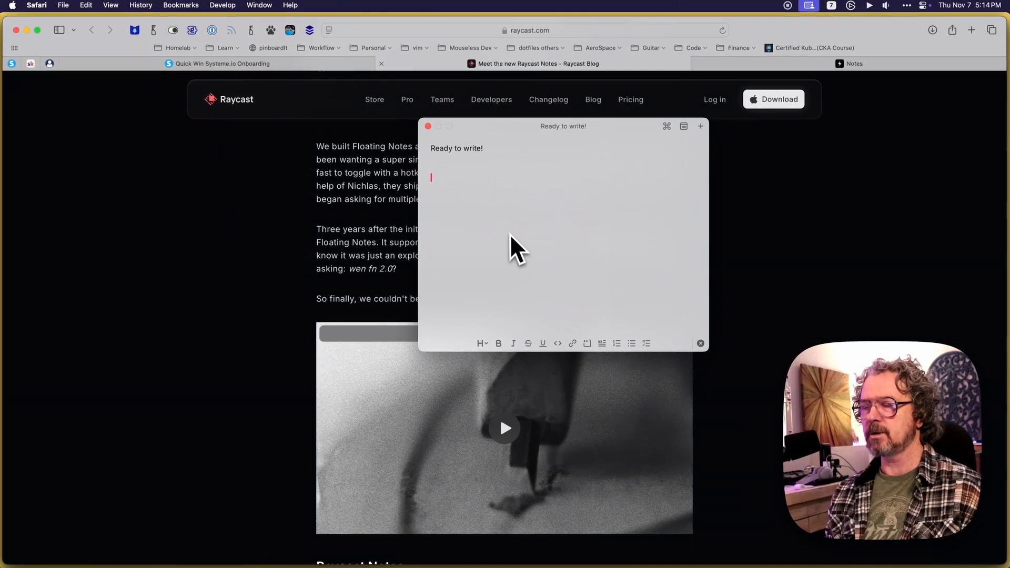
mouse_move(502, 277)
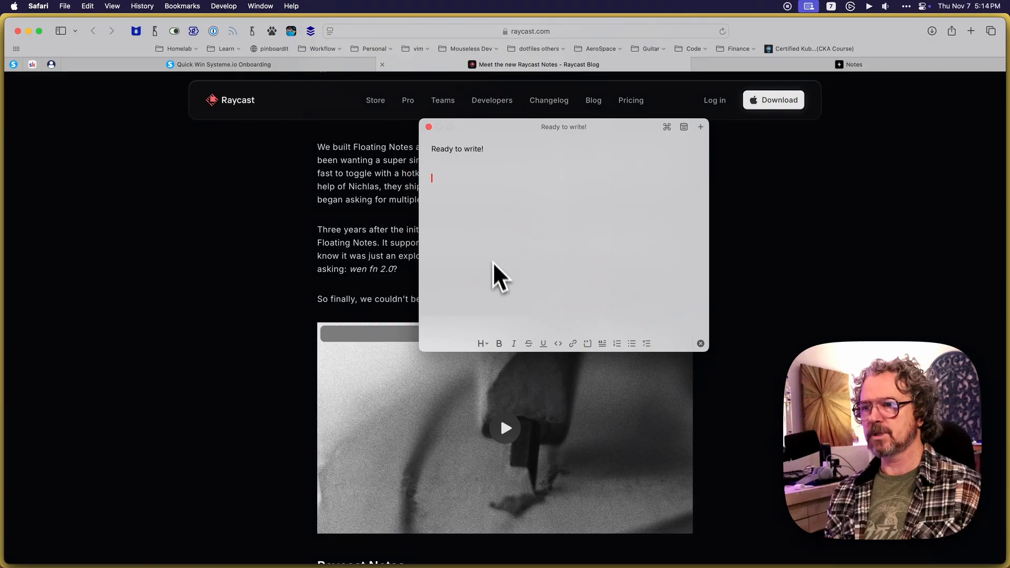
Step: Type 'This is bold.' and select the whole line for bolding
type("This")
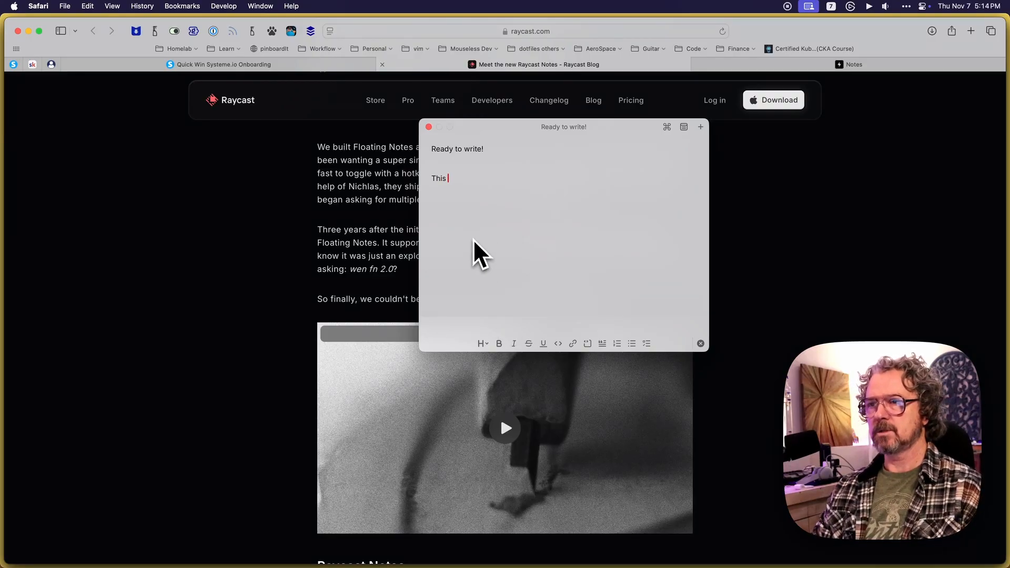
type("is biol")
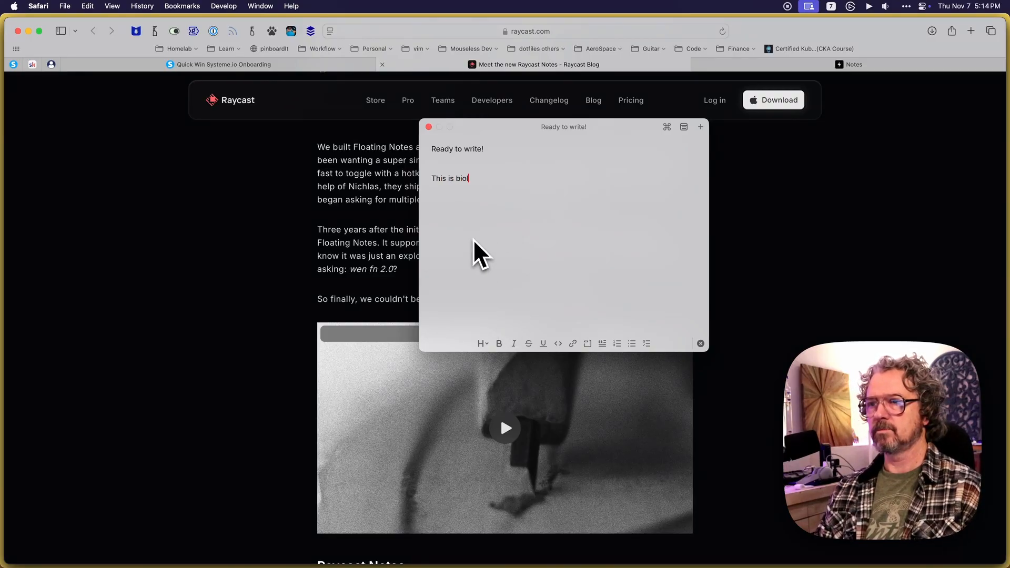
type("d.")
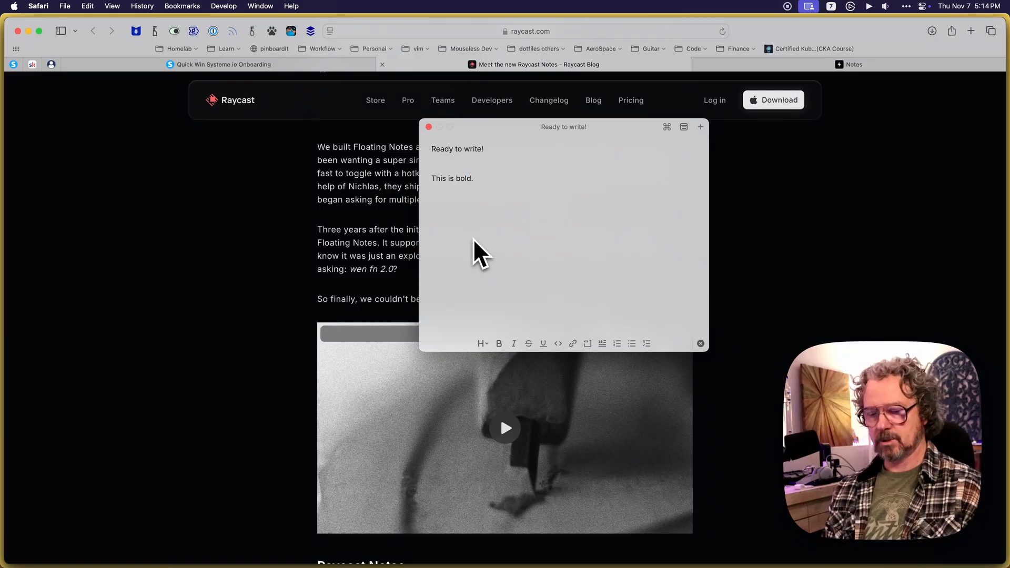
triple_click(451, 178)
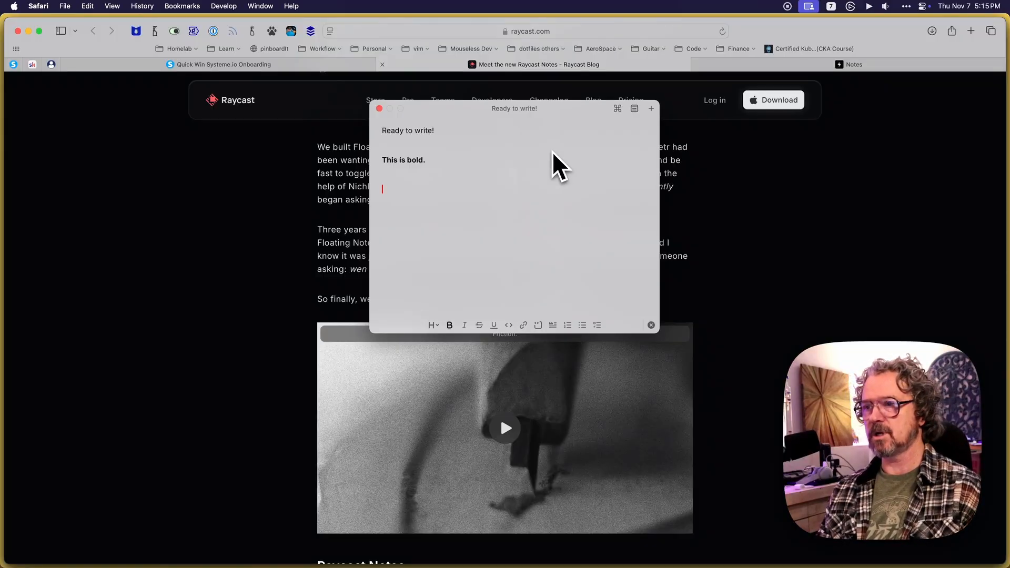
Step: Build a bulleted list with 'List Item 1' and 'List Item 2', then exit it
left_click(582, 325)
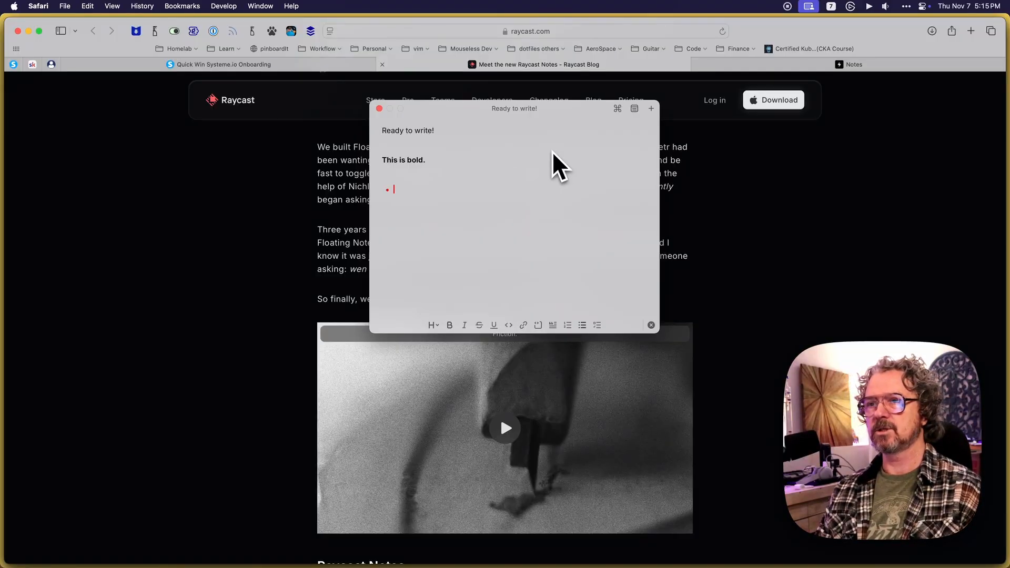
type("List Ite")
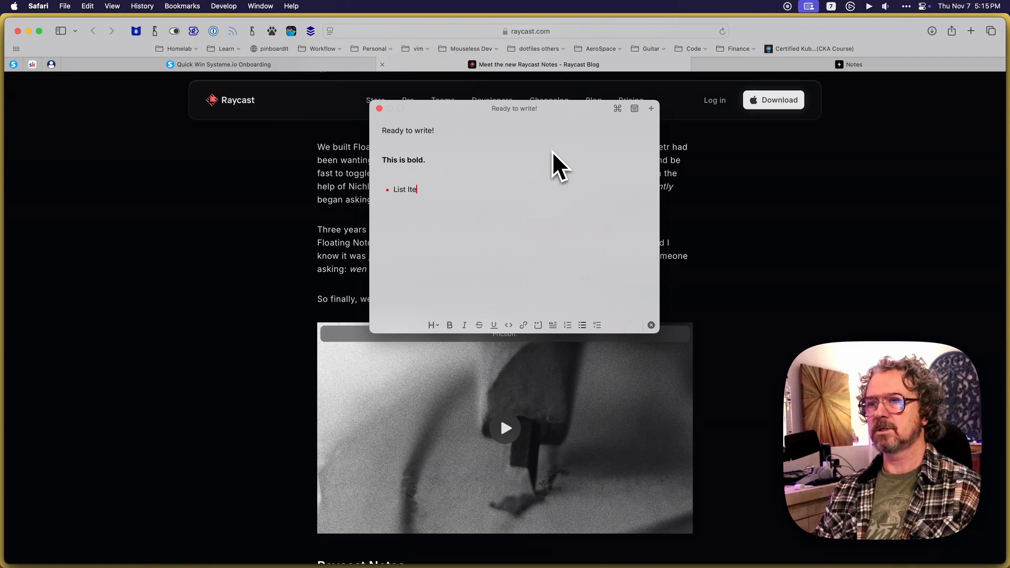
type("m 1")
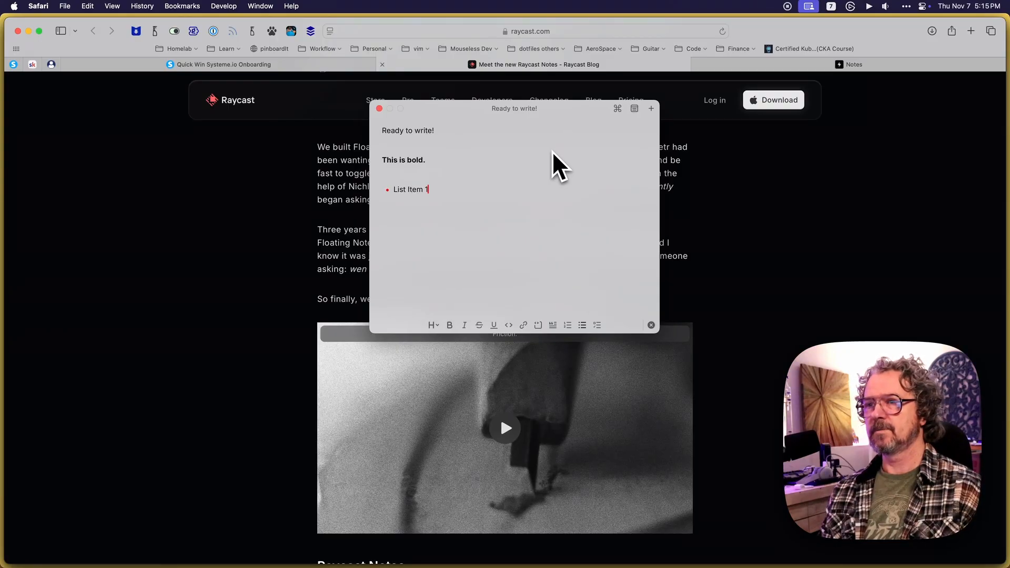
key("return")
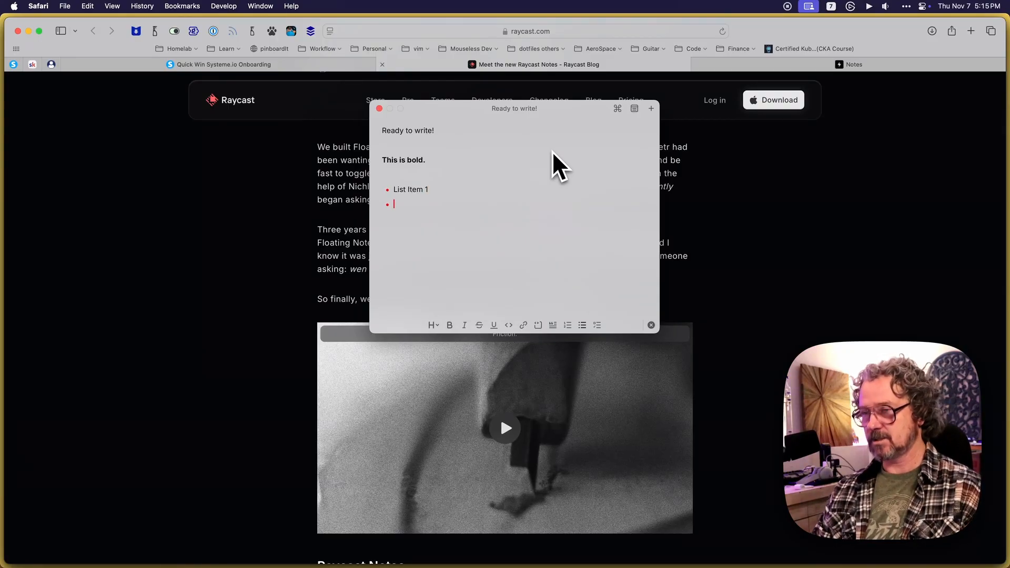
type("List Item 2")
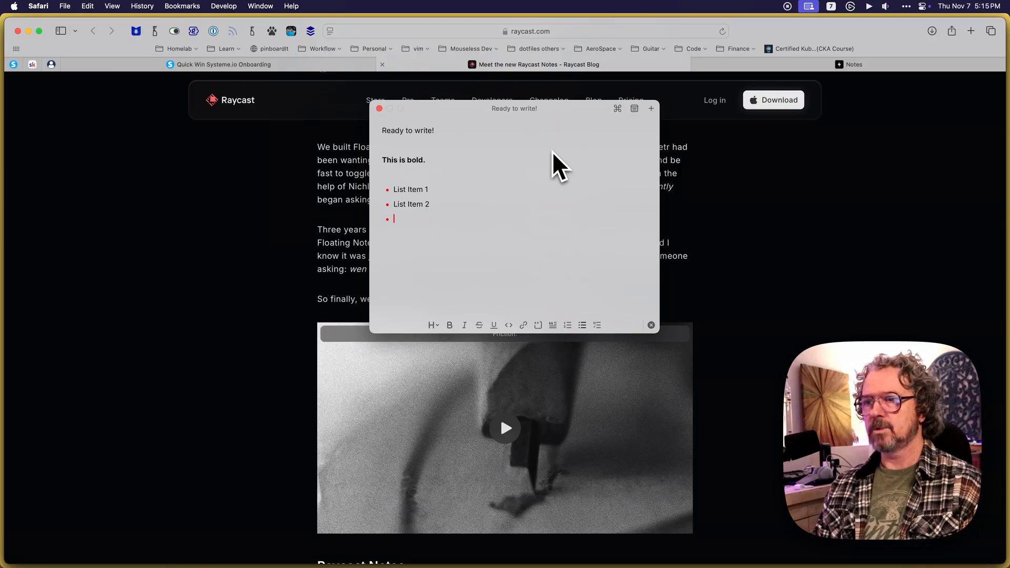
key("Return")
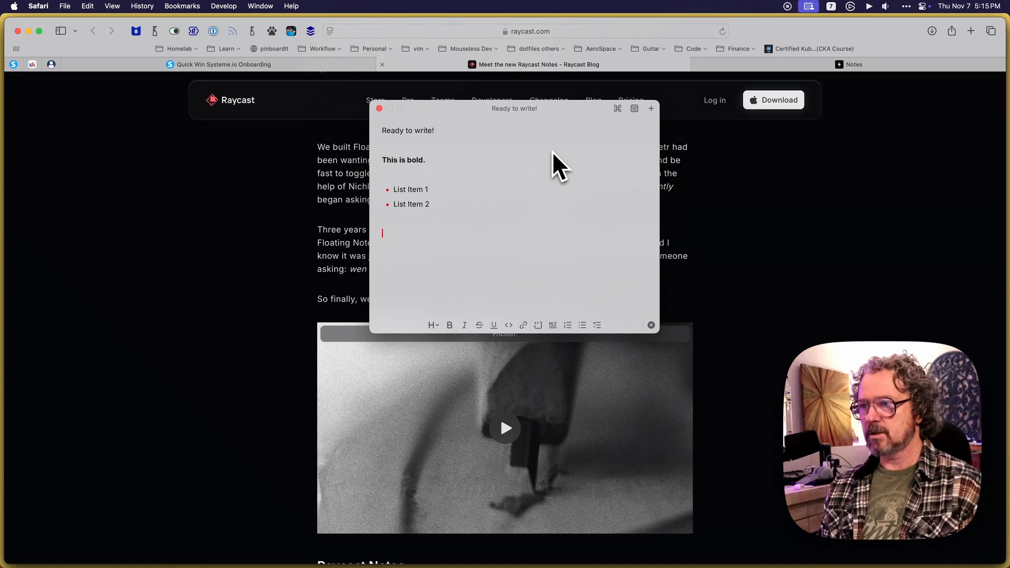
Step: Type the line 'This is a quote.' beneath the bulleted list
type("T")
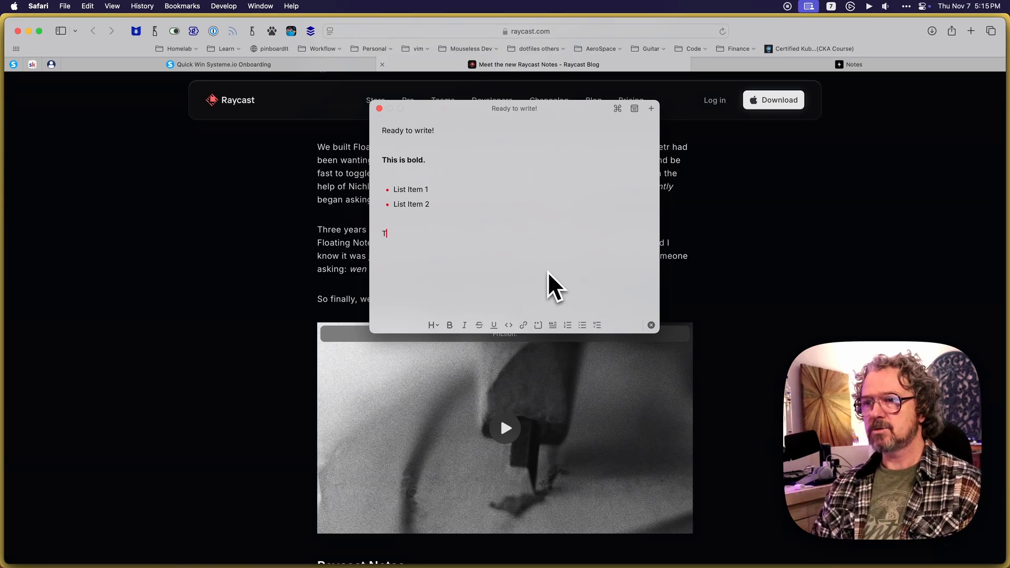
type("his is")
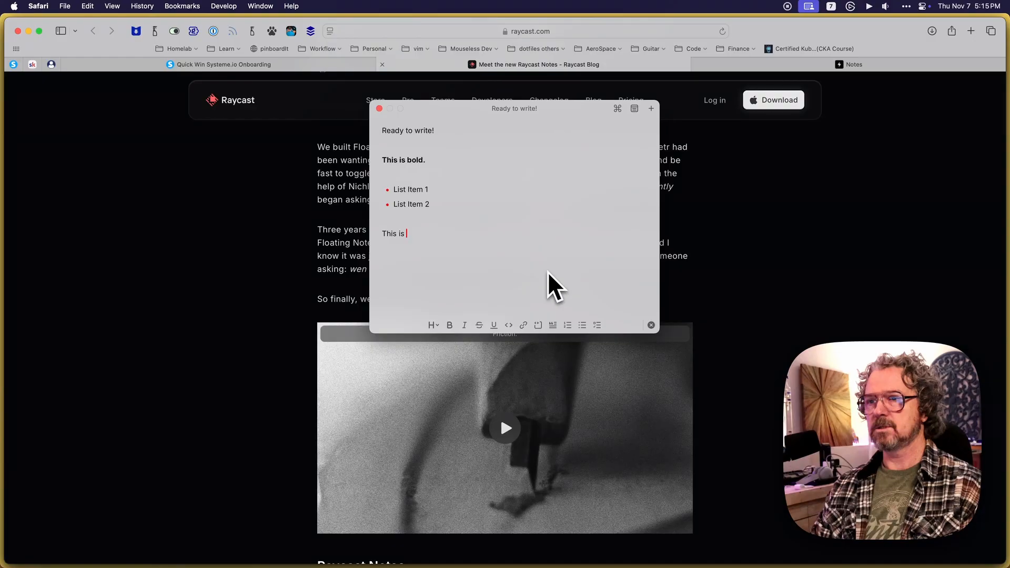
type("a quote.")
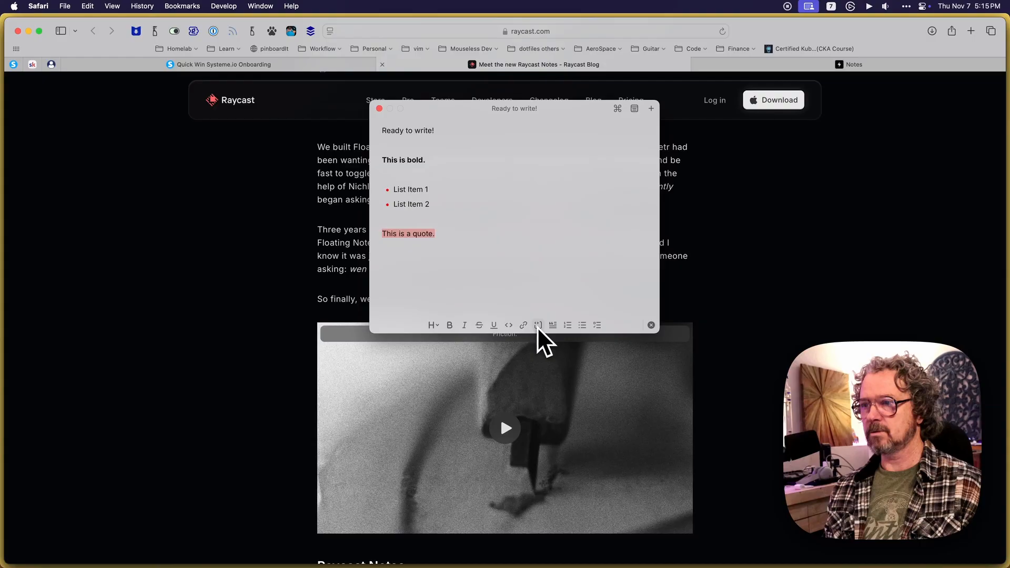
mouse_move(556, 339)
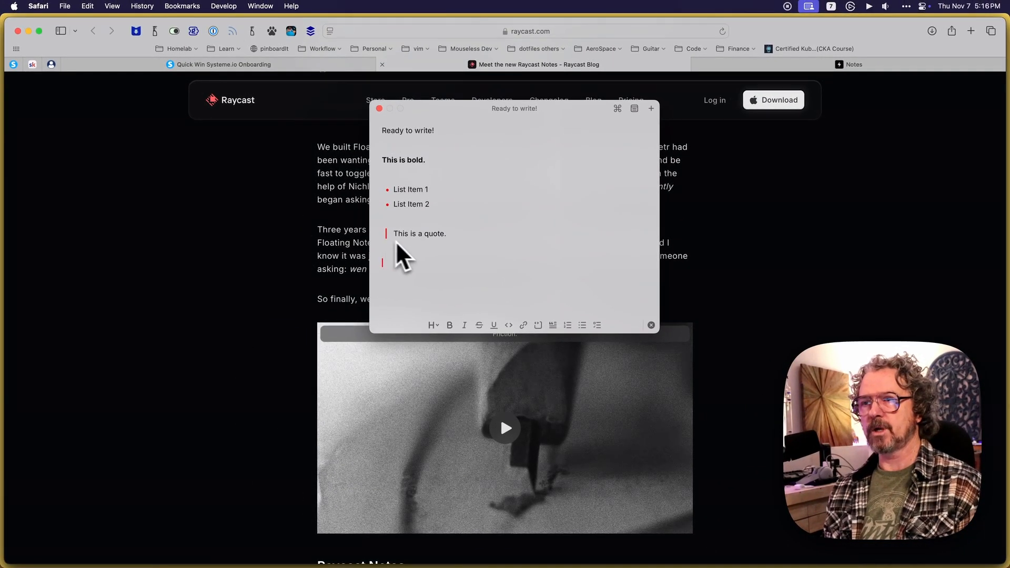
mouse_move(467, 283)
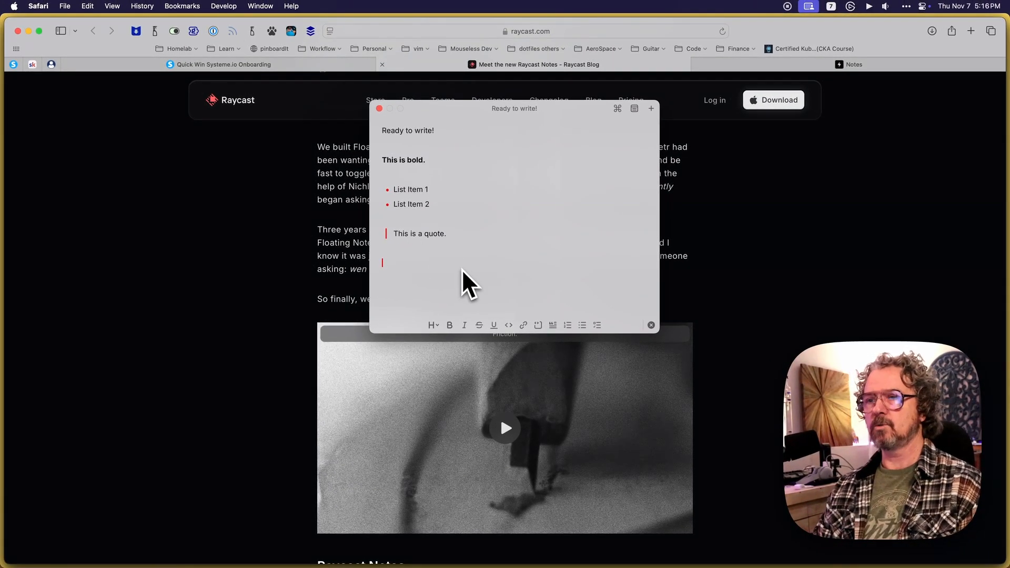
mouse_move(428, 161)
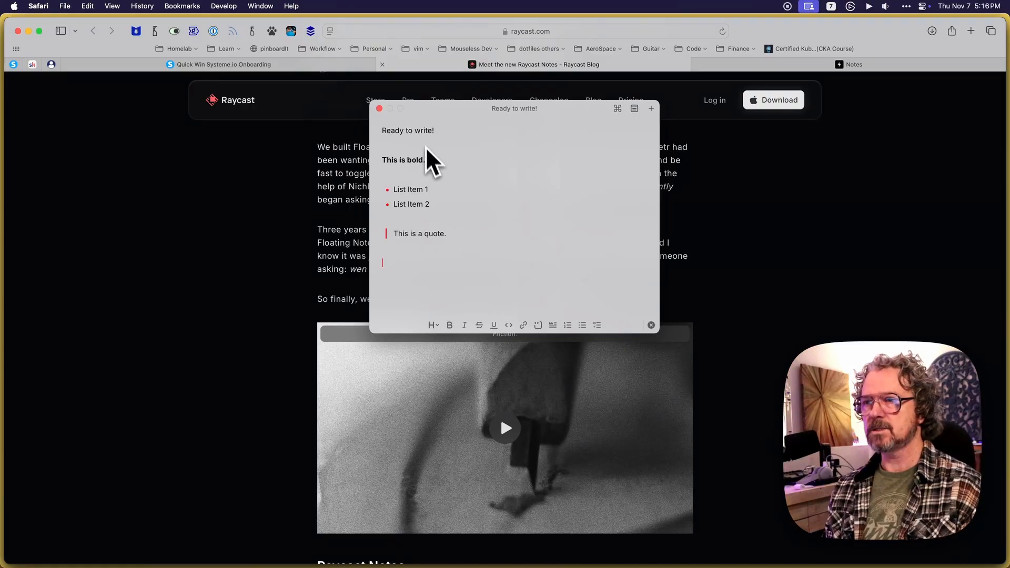
mouse_move(544, 229)
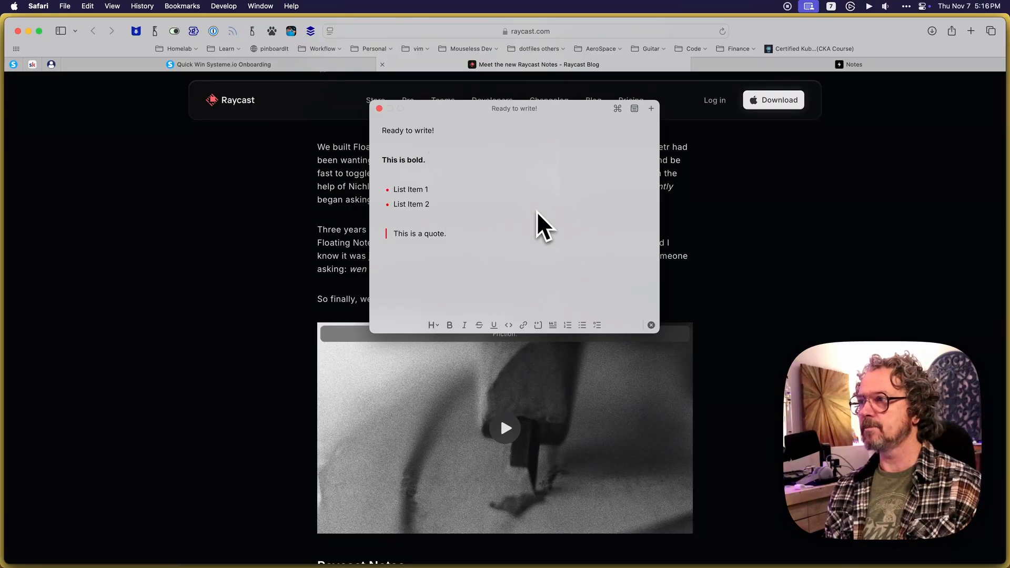
mouse_move(535, 284)
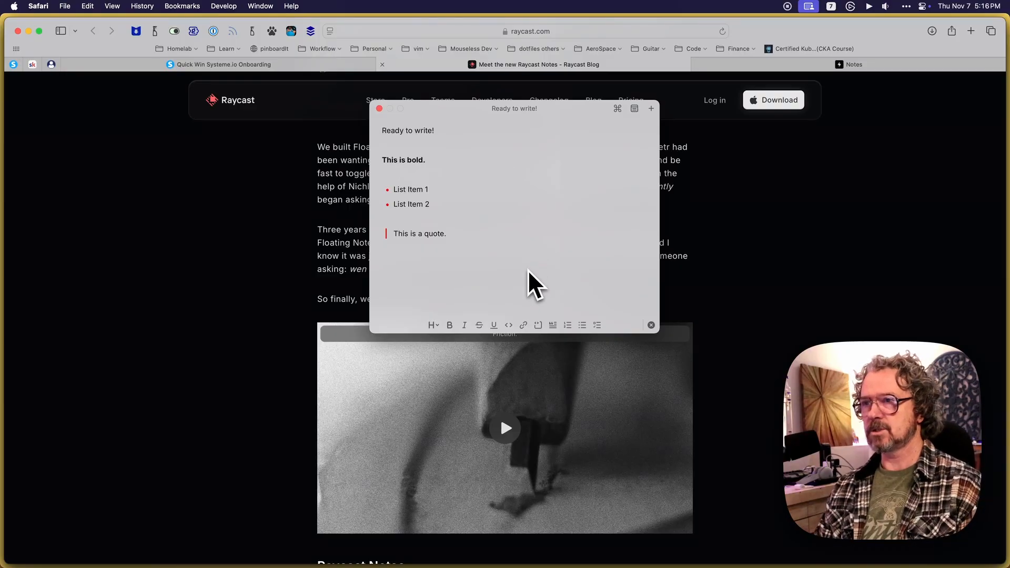
mouse_move(533, 284)
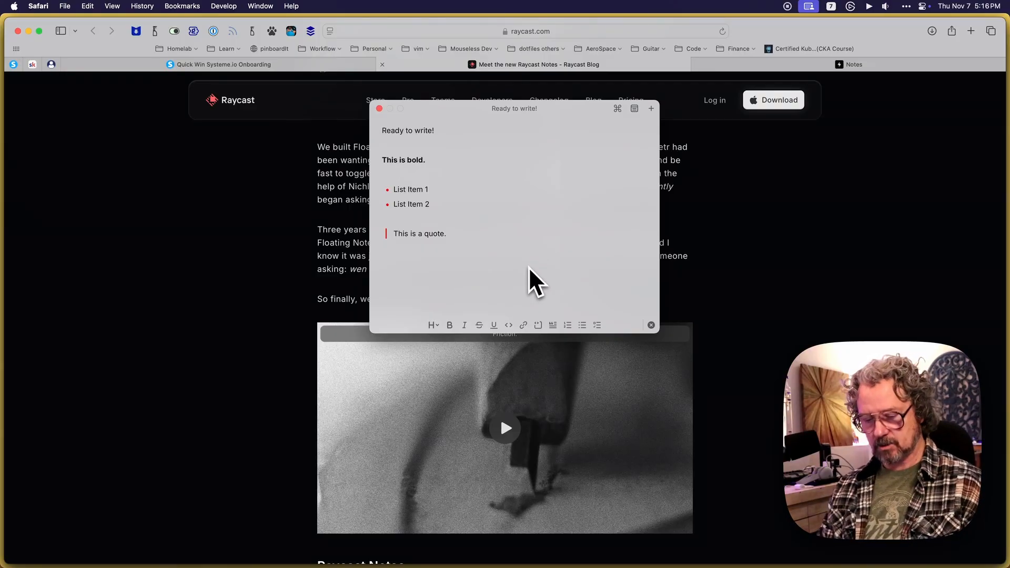
mouse_move(393, 119)
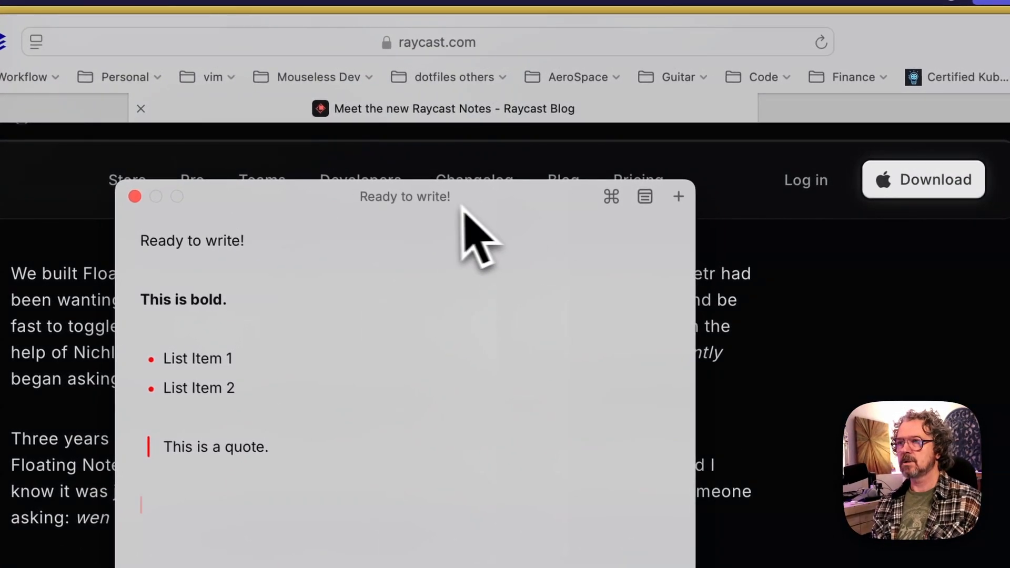
Step: Check the note's actions menu, dismiss it, and close the floating note window
left_click(610, 196)
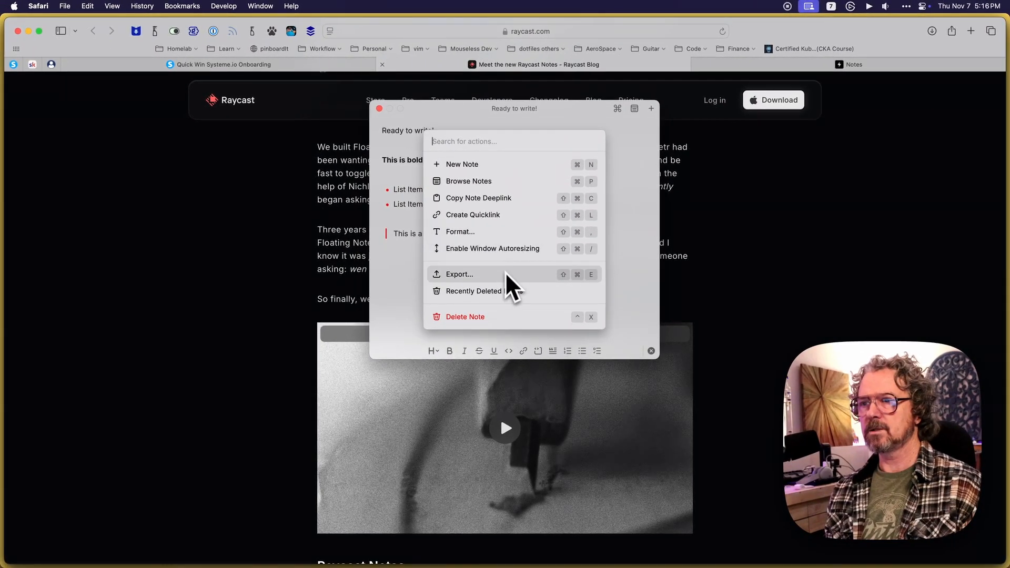
mouse_move(505, 250)
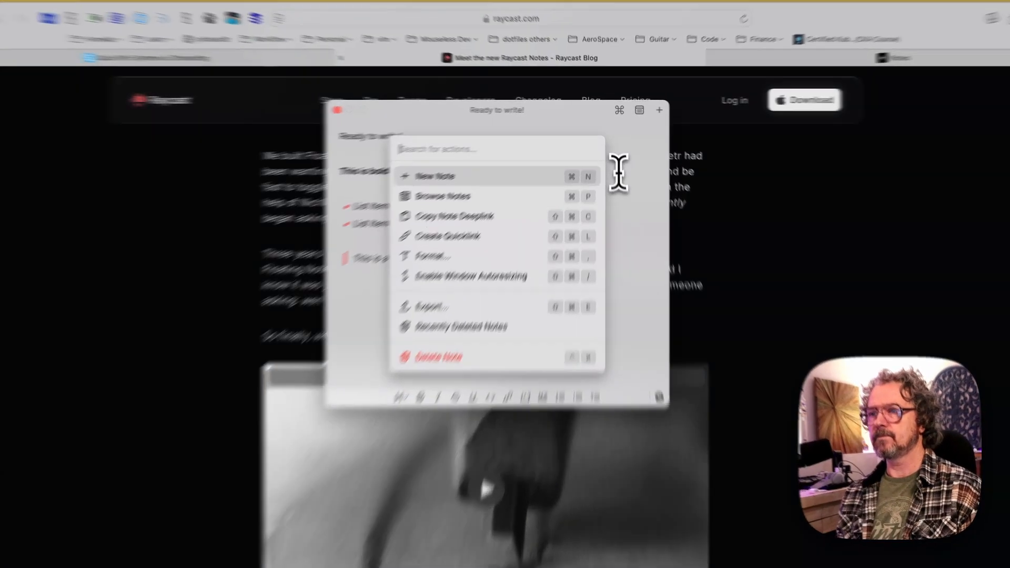
key("Escape")
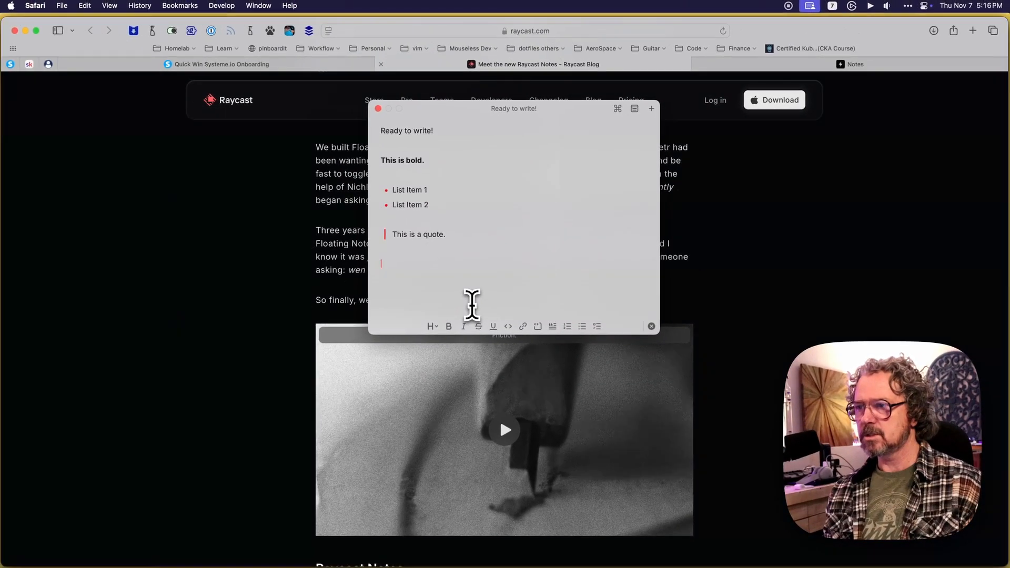
mouse_move(387, 132)
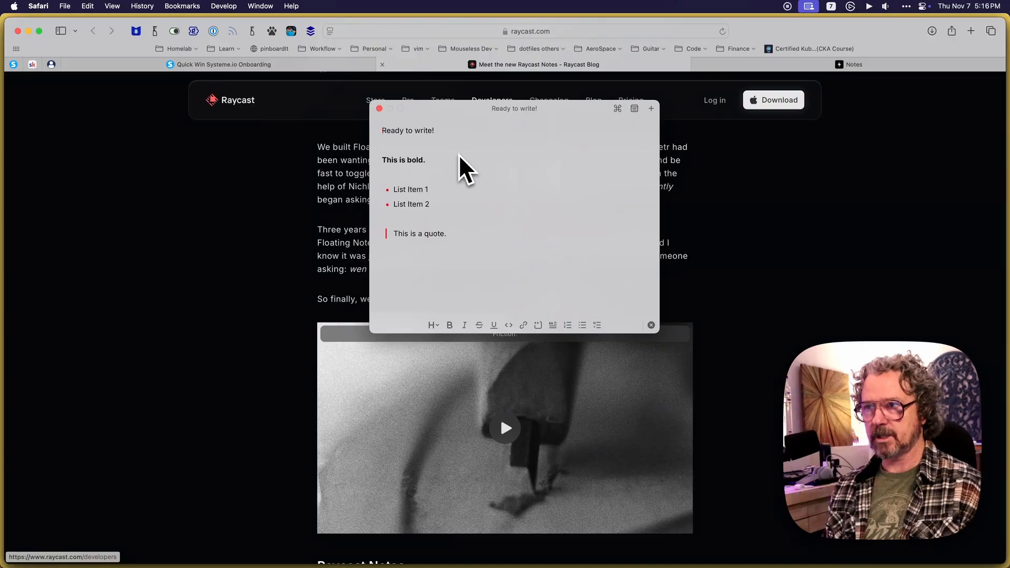
mouse_move(396, 145)
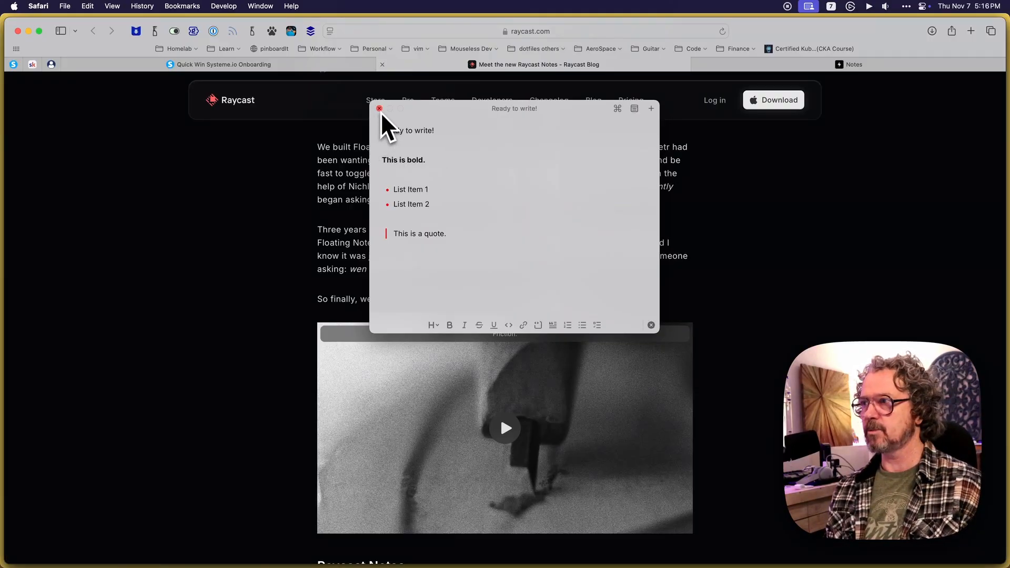
left_click(379, 108)
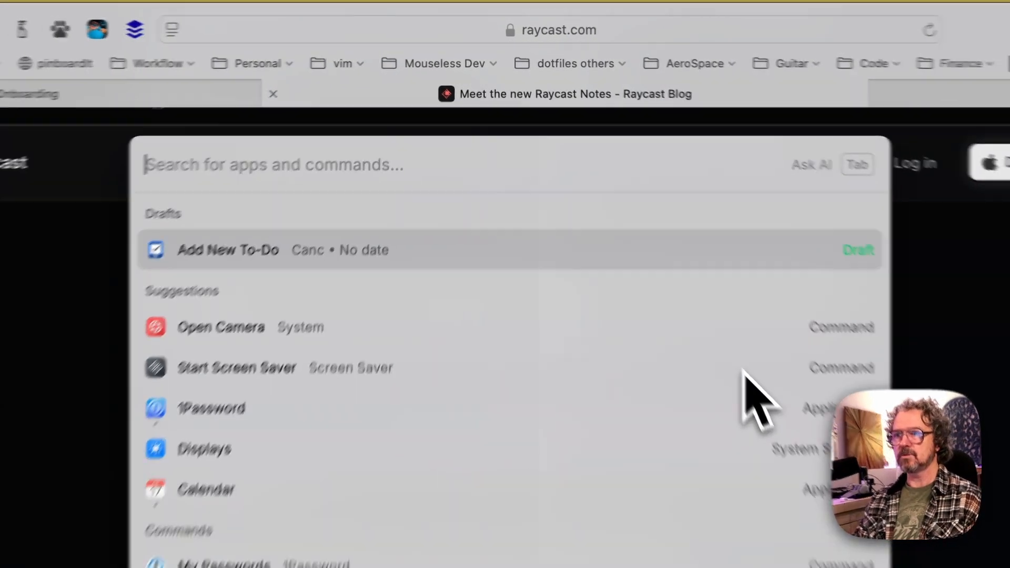
Step: Run Search Notes and find the 'Ready to write!' note by searching 'bold' and 'quote'
type("search no")
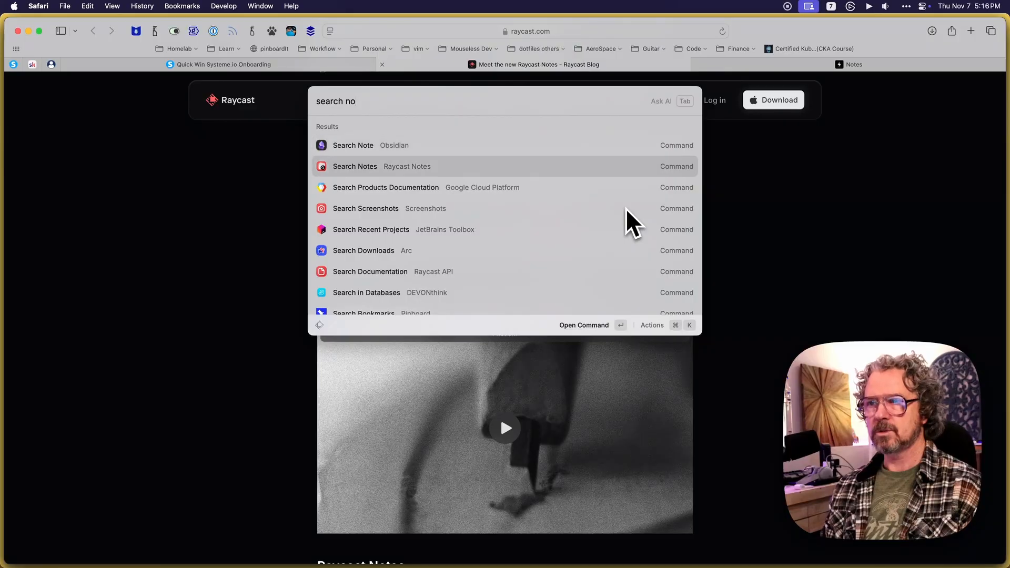
left_click(354, 167)
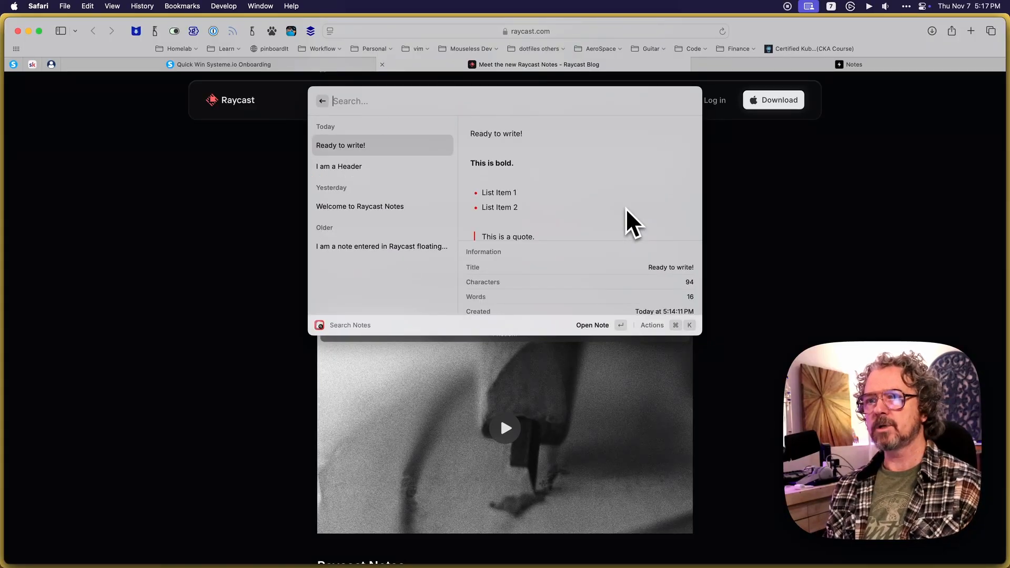
mouse_move(397, 270)
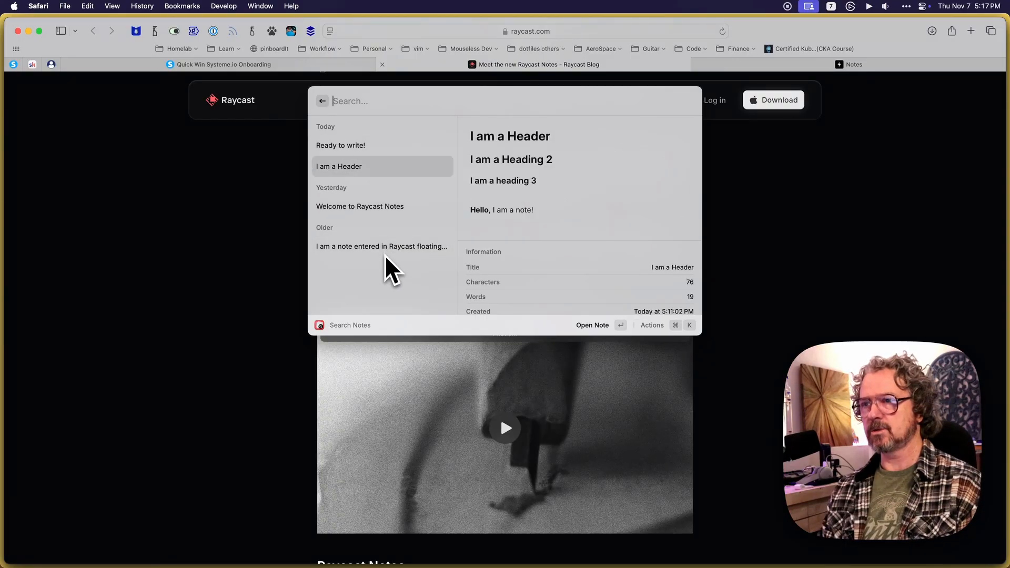
left_click(341, 145)
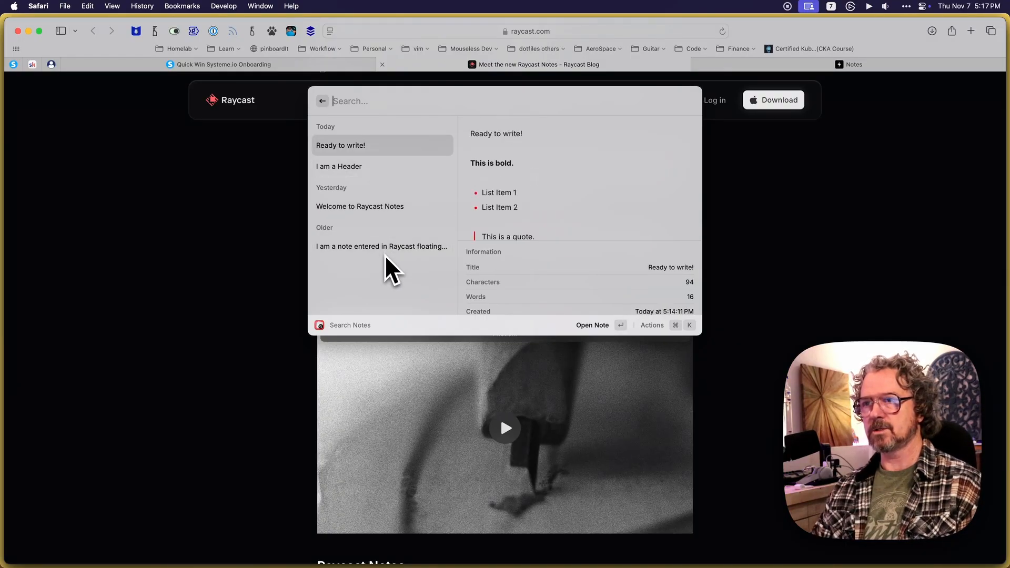
type("bold")
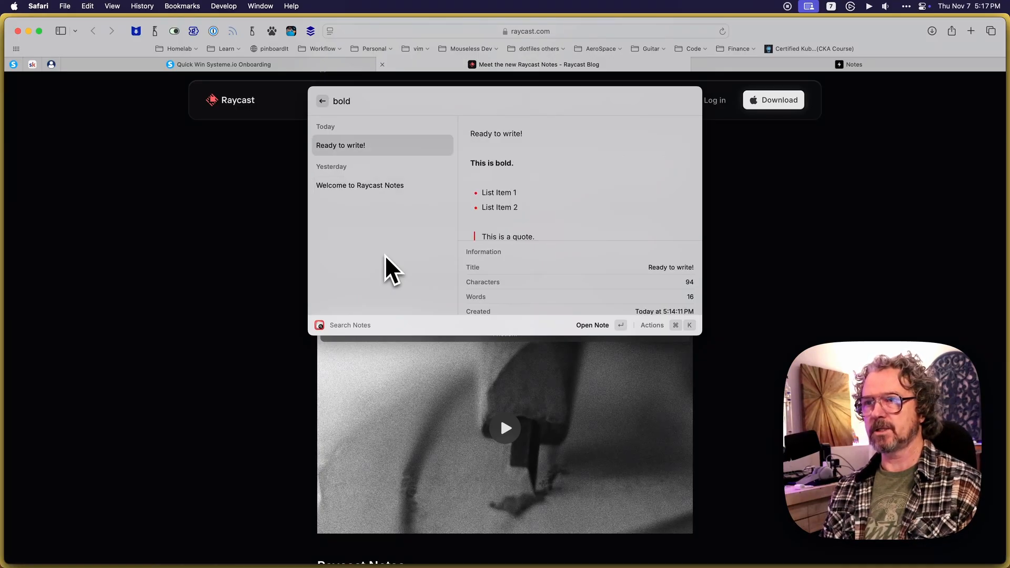
type("quote")
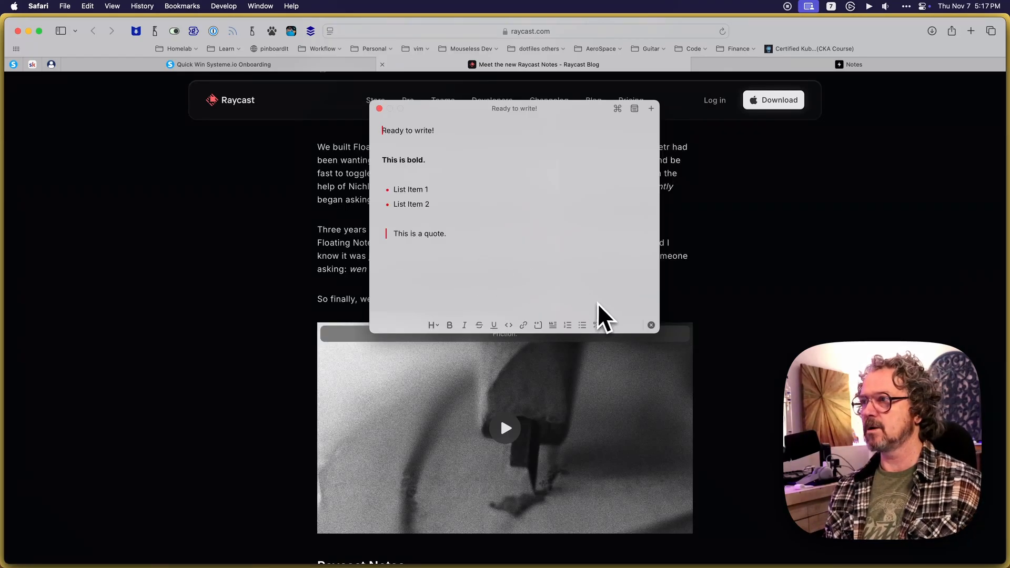
mouse_move(528, 267)
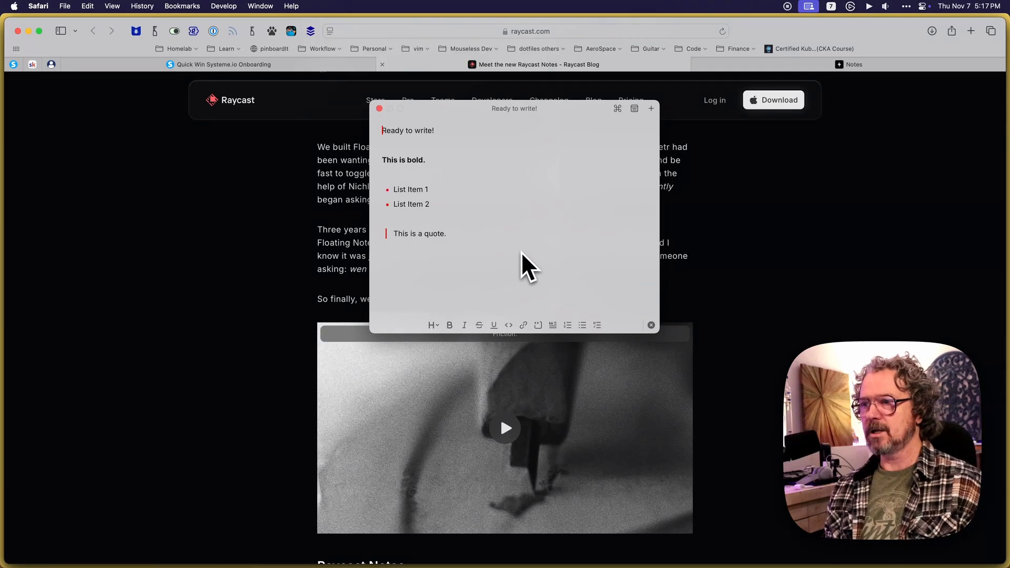
mouse_move(501, 200)
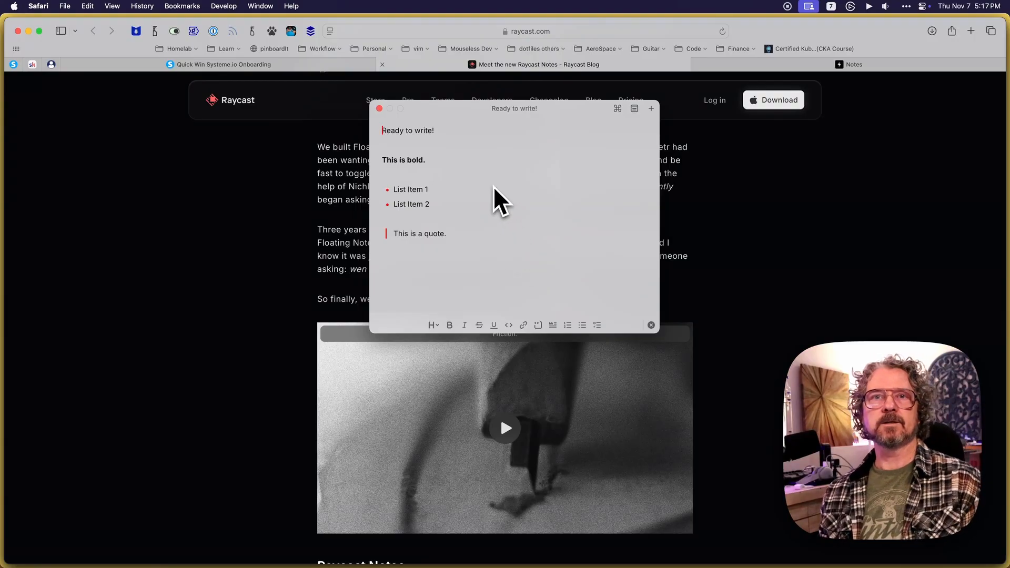